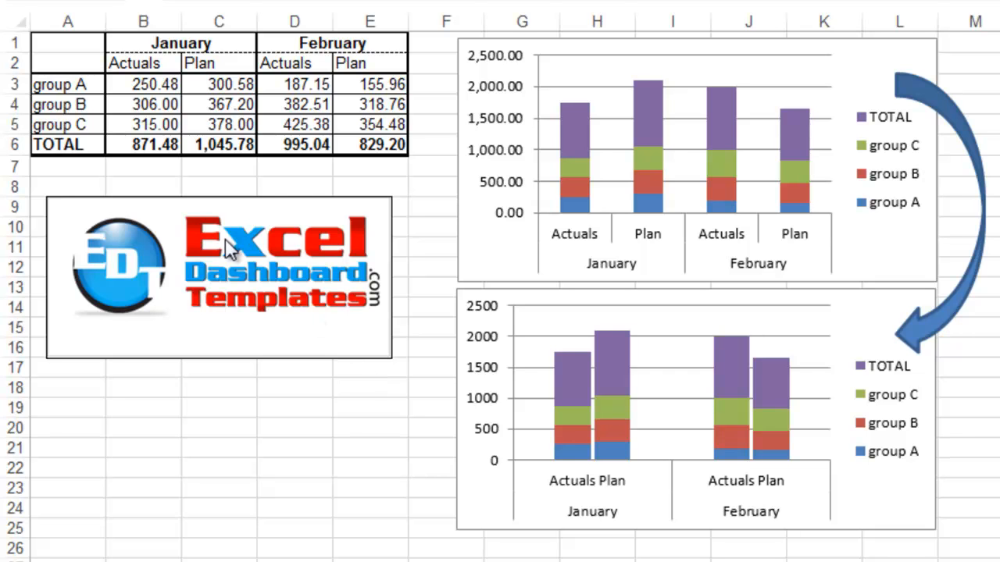
{"action": "mouse_move", "coordinate": [278, 289]}
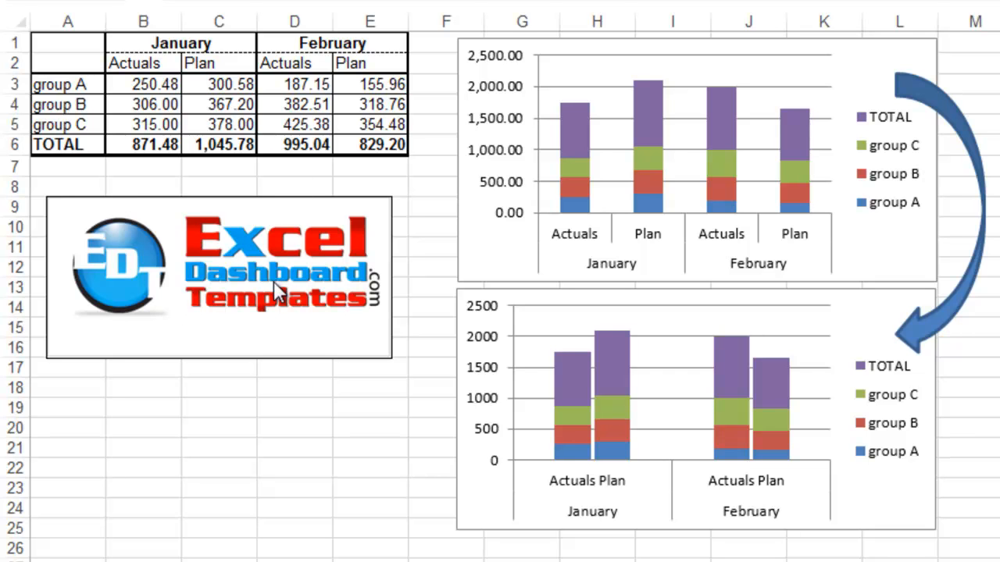
{"action": "mouse_move", "coordinate": [300, 316]}
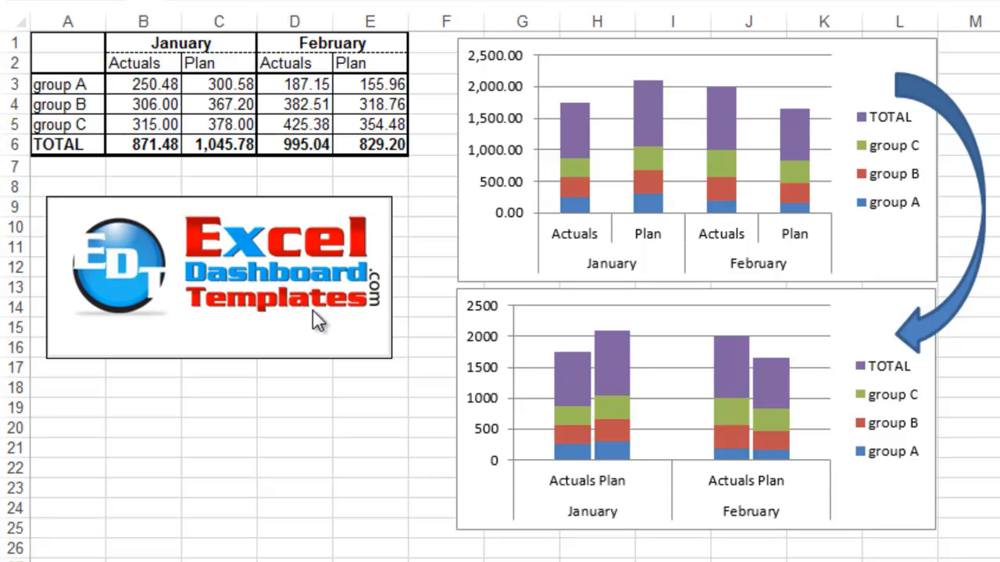
{"action": "mouse_move", "coordinate": [312, 321]}
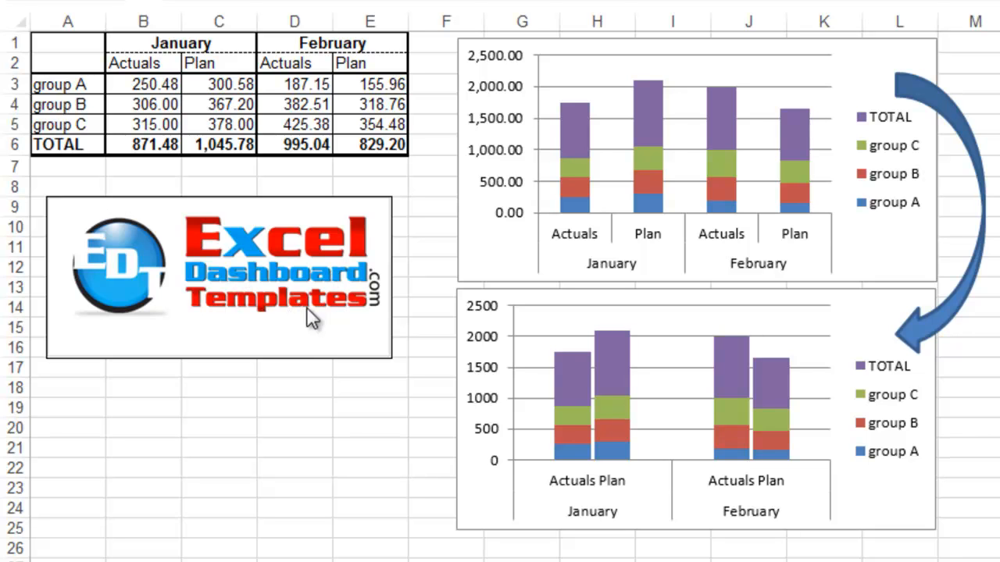
{"action": "mouse_move", "coordinate": [241, 328]}
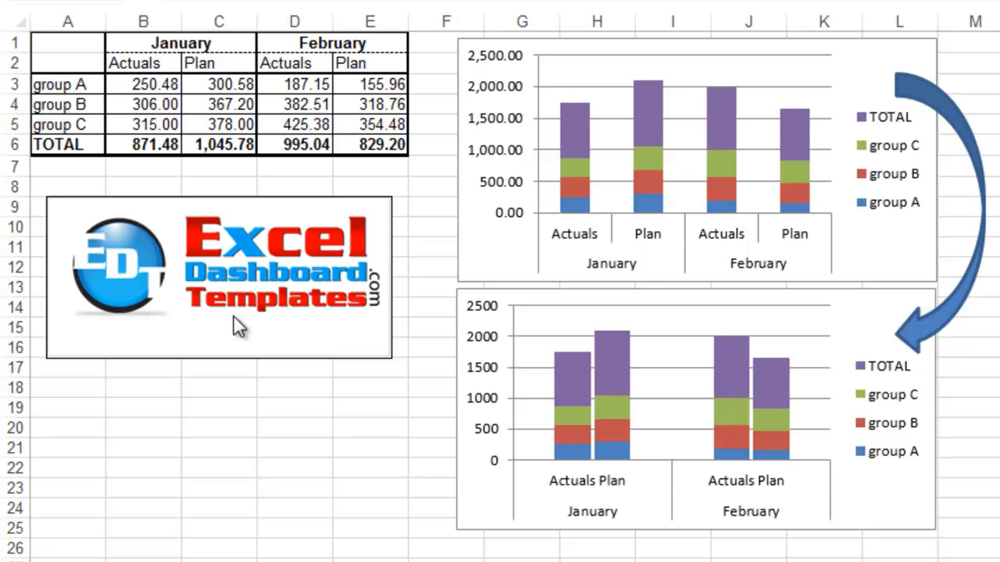
{"action": "mouse_move", "coordinate": [515, 275]}
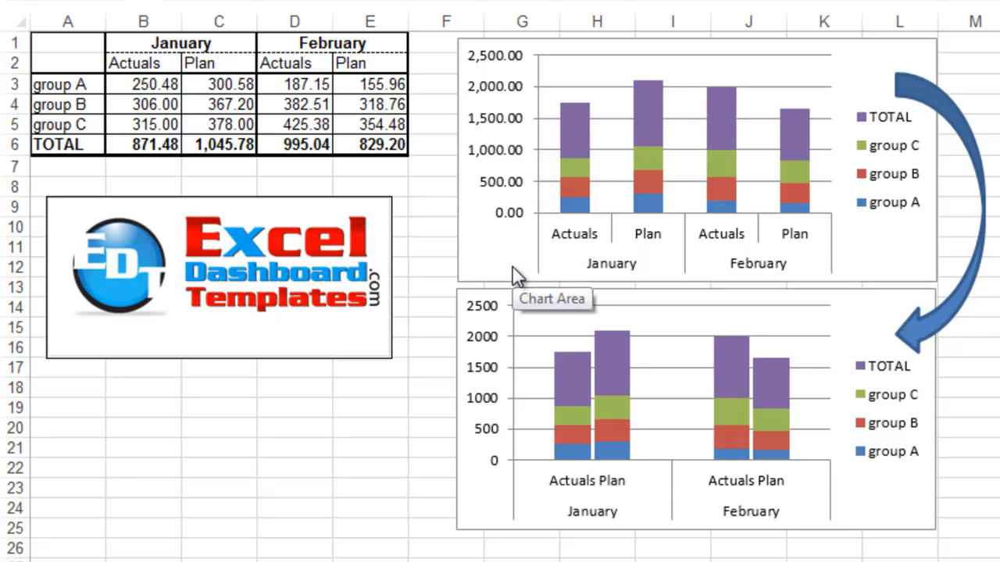
{"action": "mouse_move", "coordinate": [481, 250]}
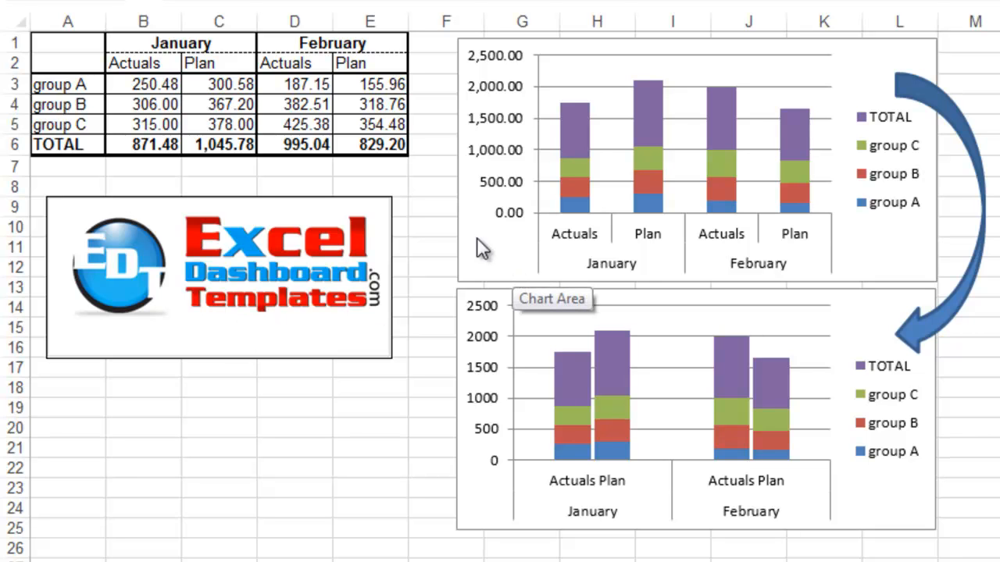
{"action": "mouse_move", "coordinate": [446, 211]}
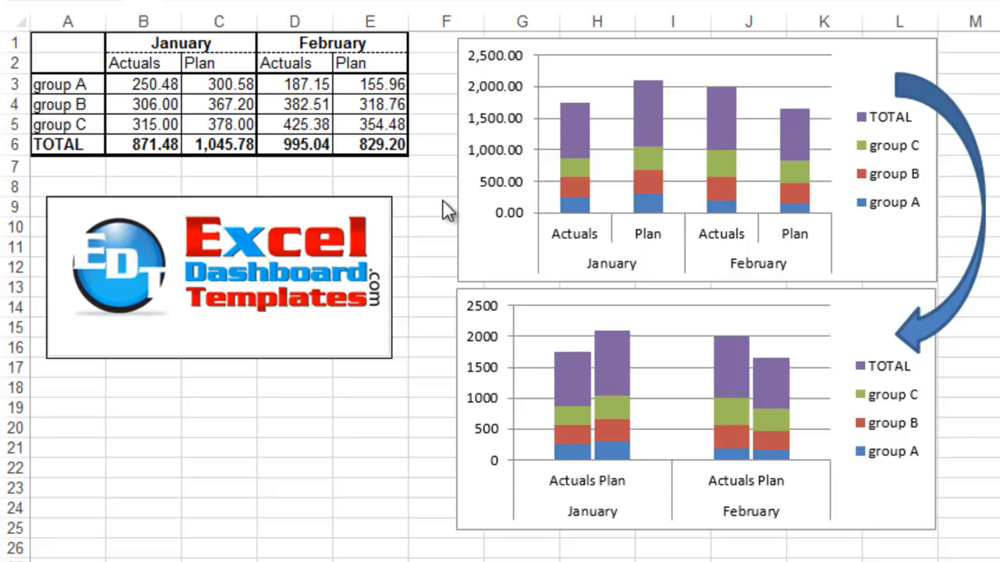
{"action": "mouse_move", "coordinate": [584, 186]}
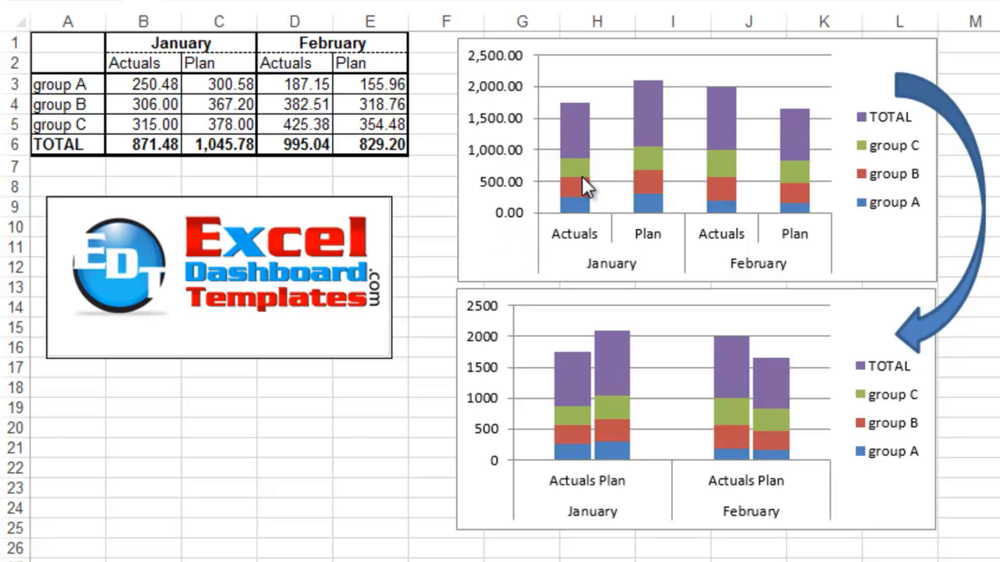
{"action": "mouse_move", "coordinate": [722, 249]}
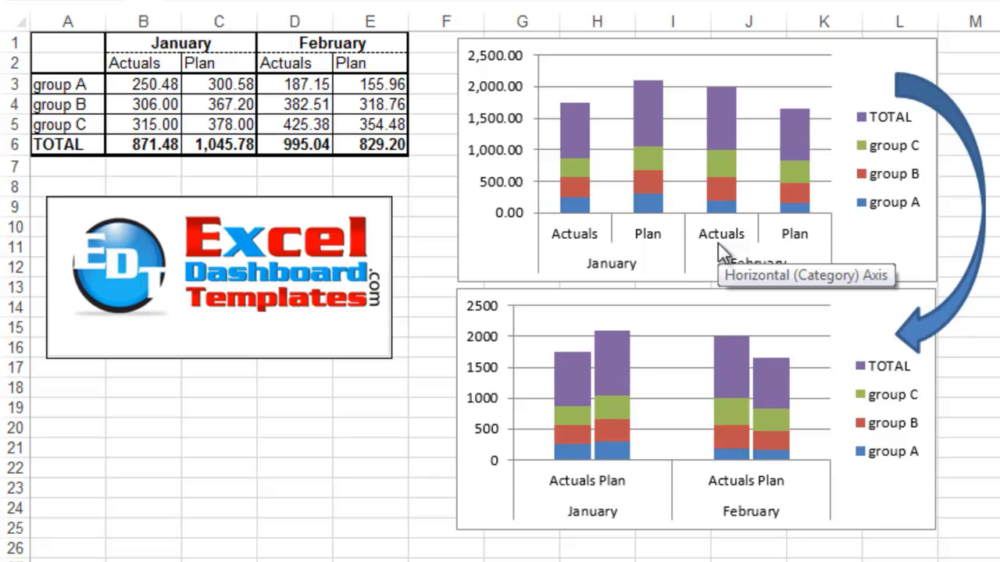
{"action": "mouse_move", "coordinate": [608, 452]}
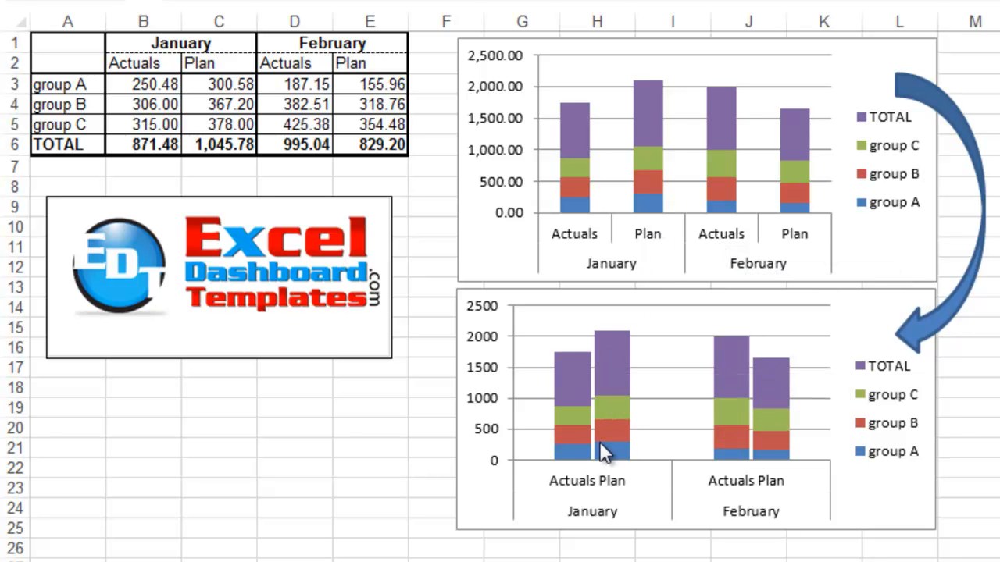
{"action": "mouse_move", "coordinate": [609, 450]}
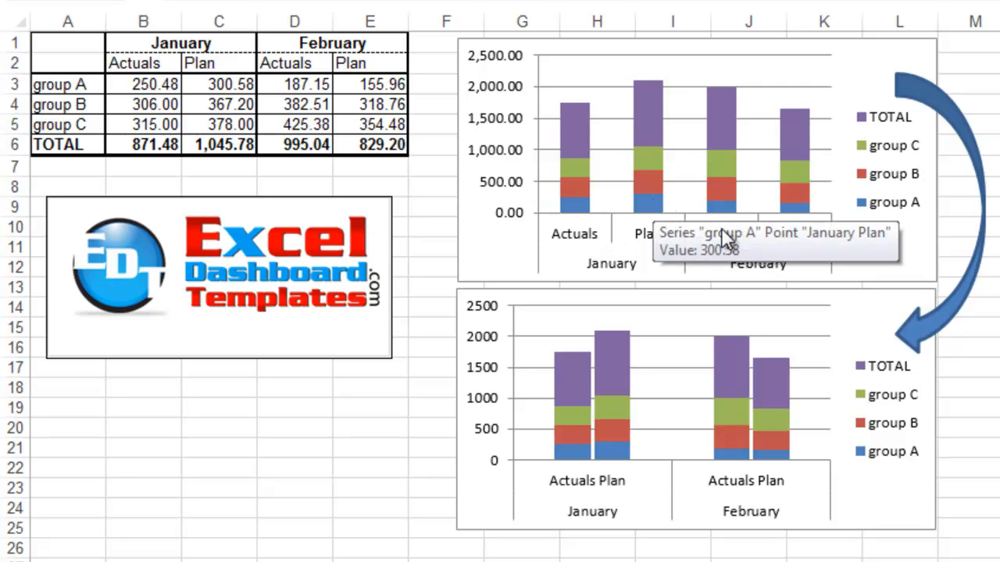
{"action": "mouse_move", "coordinate": [915, 241]}
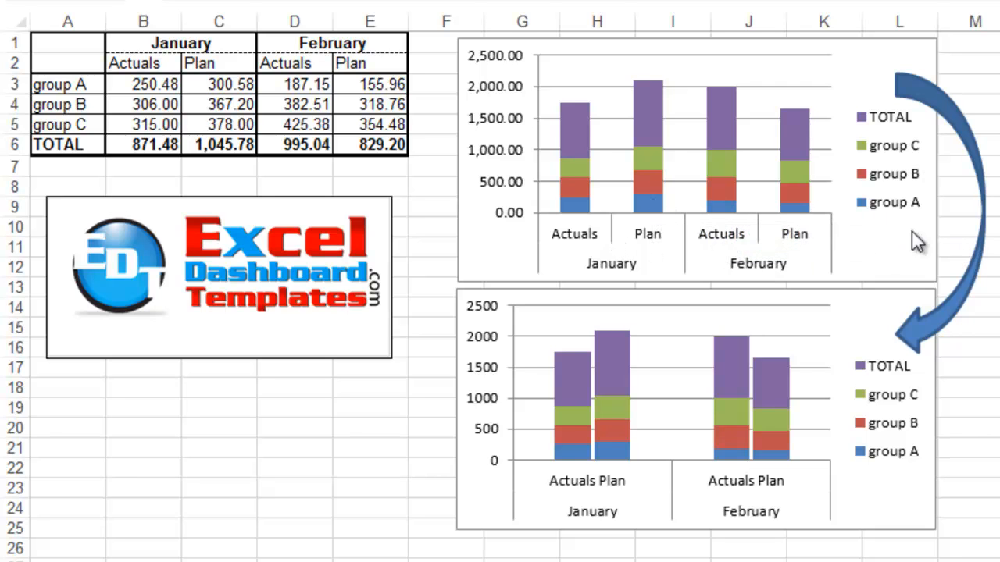
{"action": "mouse_move", "coordinate": [869, 202]}
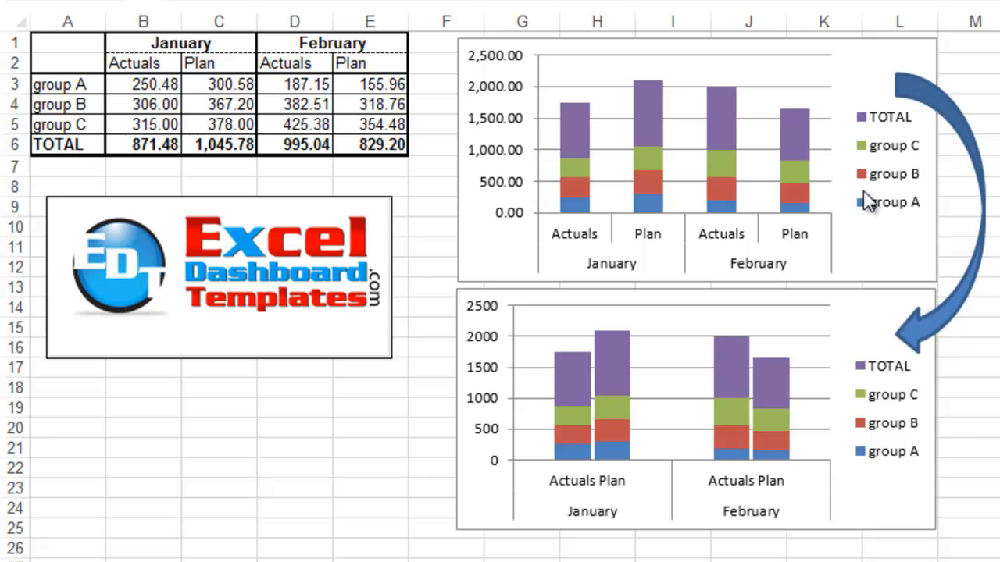
{"action": "mouse_move", "coordinate": [858, 242]}
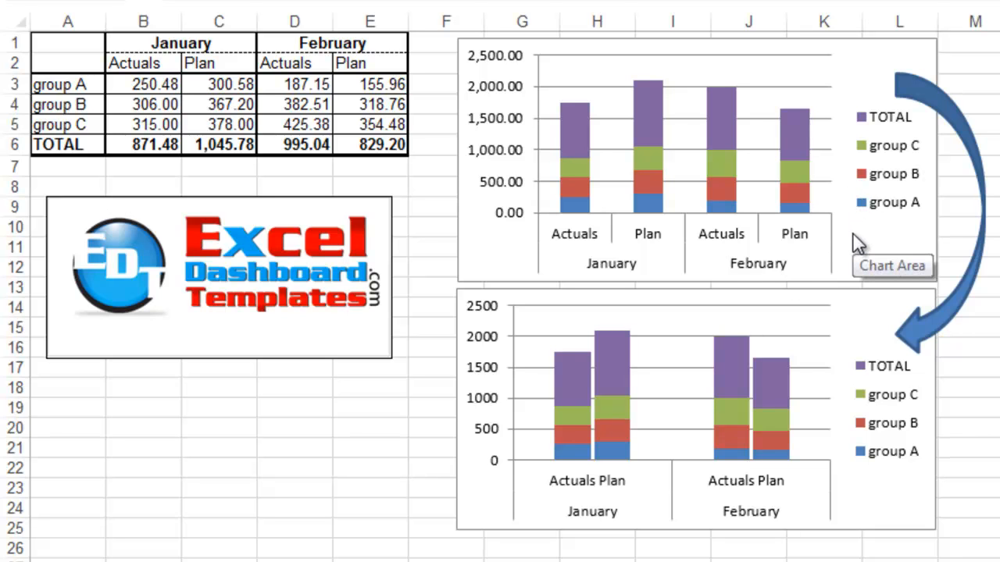
{"action": "mouse_move", "coordinate": [623, 231]}
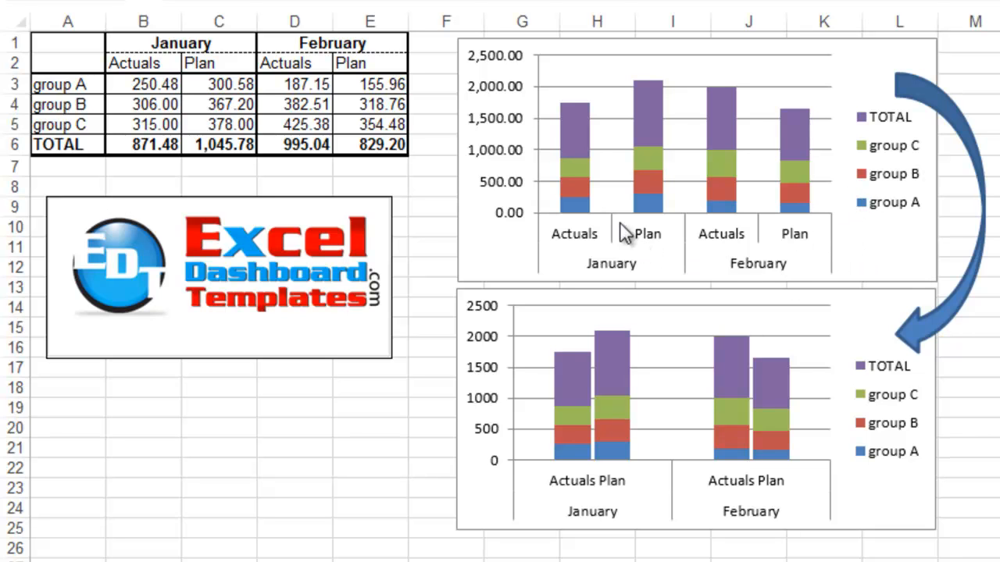
{"action": "mouse_move", "coordinate": [841, 231]}
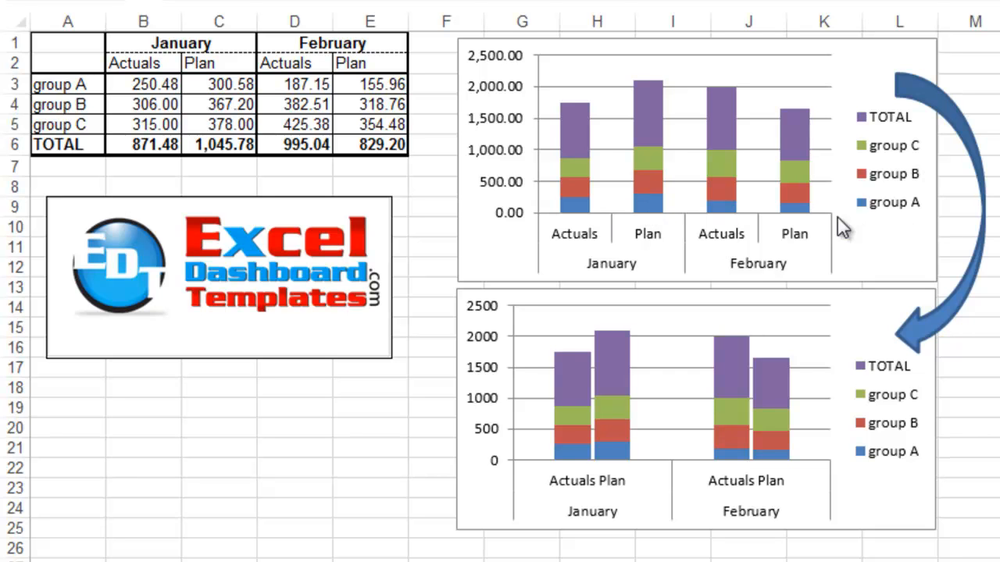
{"action": "mouse_move", "coordinate": [741, 512]}
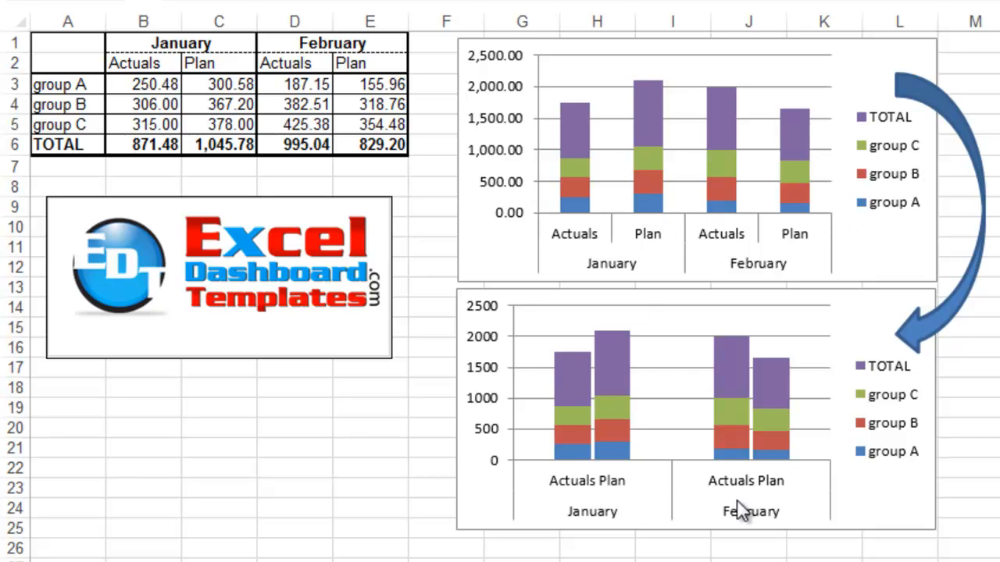
{"action": "mouse_move", "coordinate": [635, 468]}
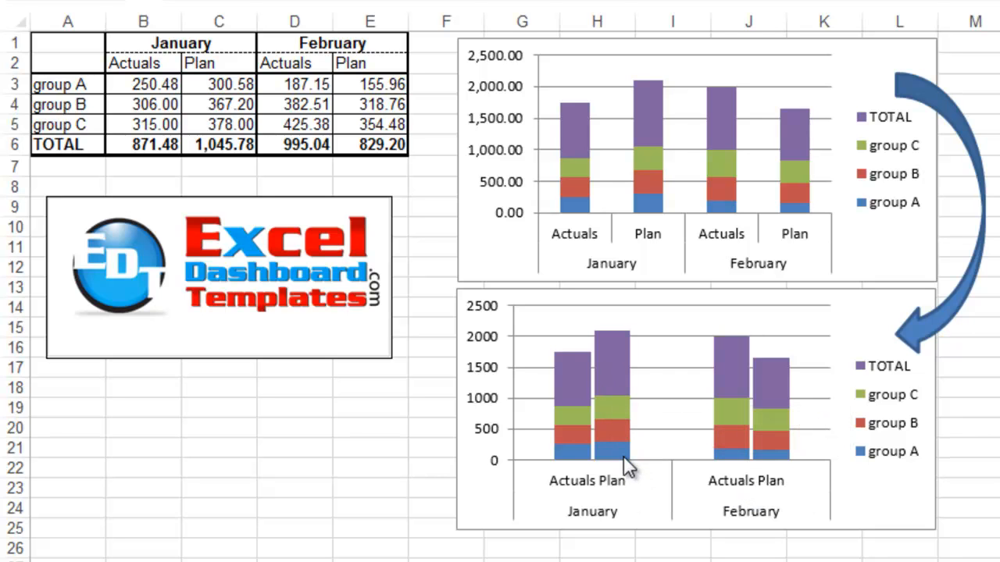
{"action": "mouse_move", "coordinate": [648, 459]}
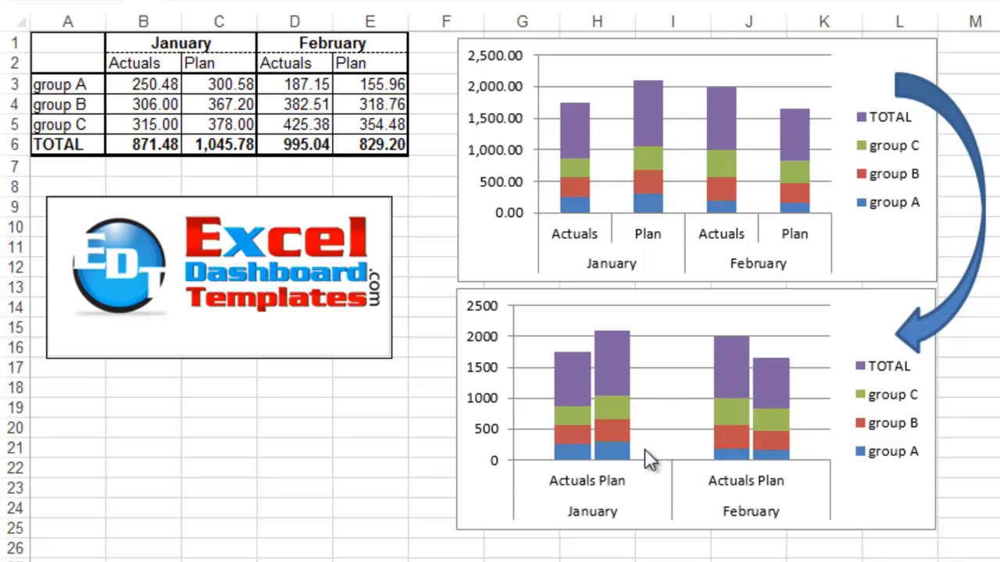
{"action": "mouse_move", "coordinate": [617, 201]}
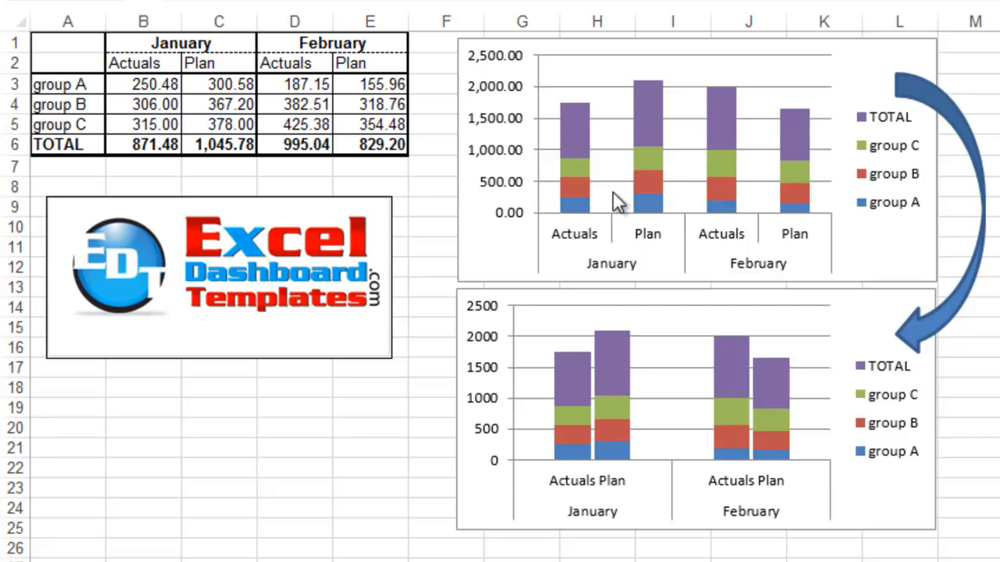
Narrow the gap between the stacked columns in the top chart.
{"action": "left_click", "coordinate": [646, 140]}
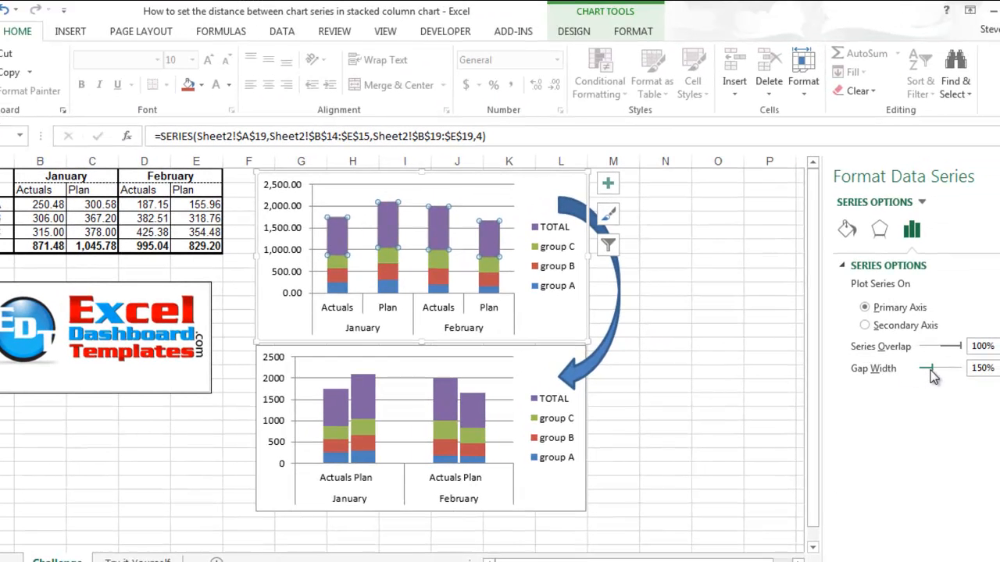
{"action": "left_click_drag", "start_coordinate": [950, 369], "coordinate": [921, 368]}
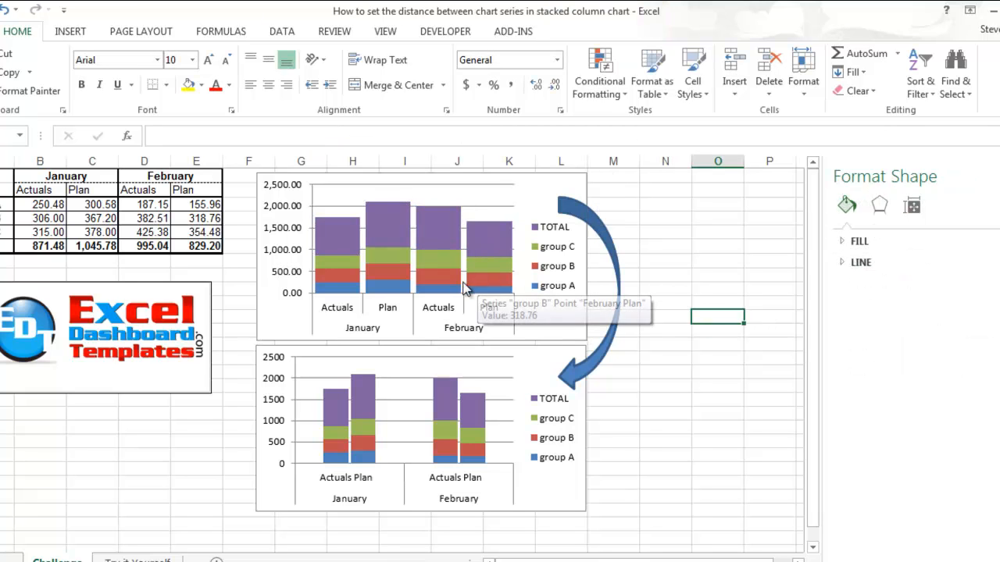
{"action": "mouse_move", "coordinate": [372, 278]}
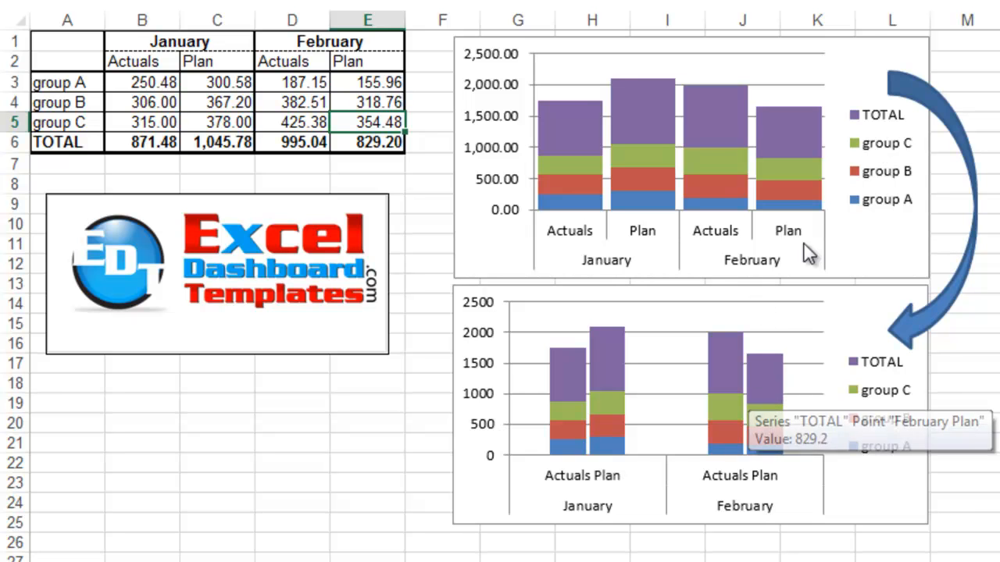
{"action": "mouse_move", "coordinate": [744, 303]}
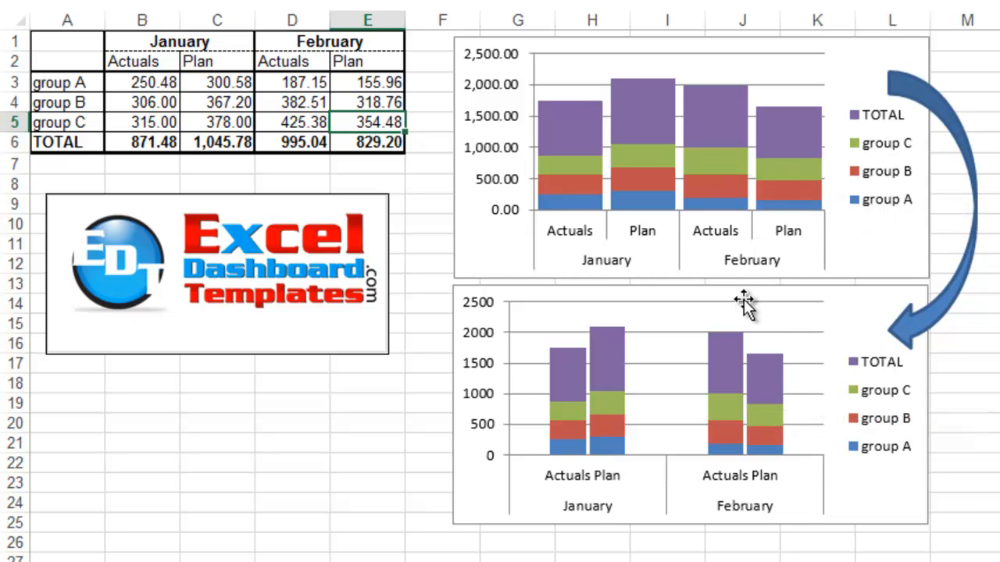
{"action": "mouse_move", "coordinate": [753, 413]}
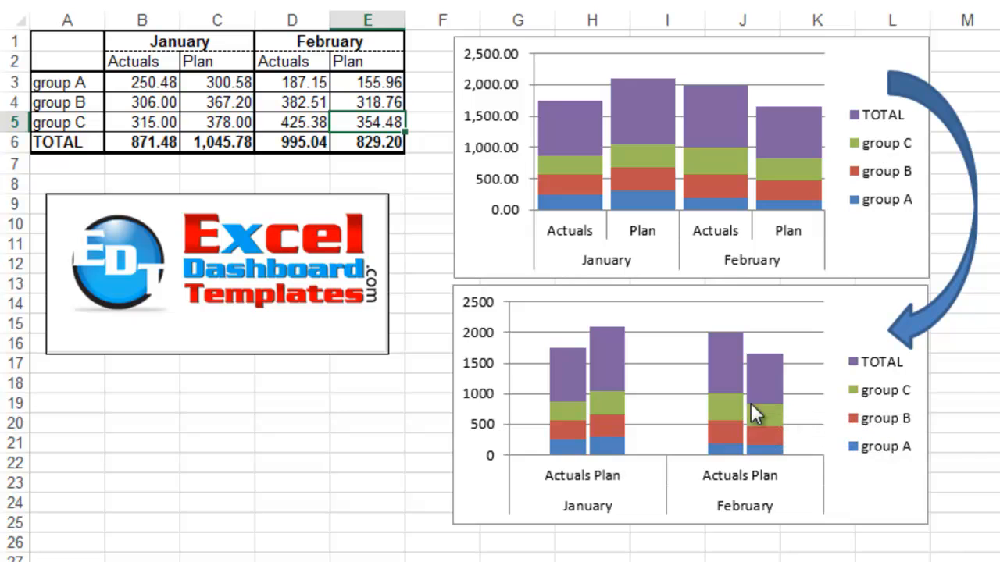
{"action": "mouse_move", "coordinate": [731, 414]}
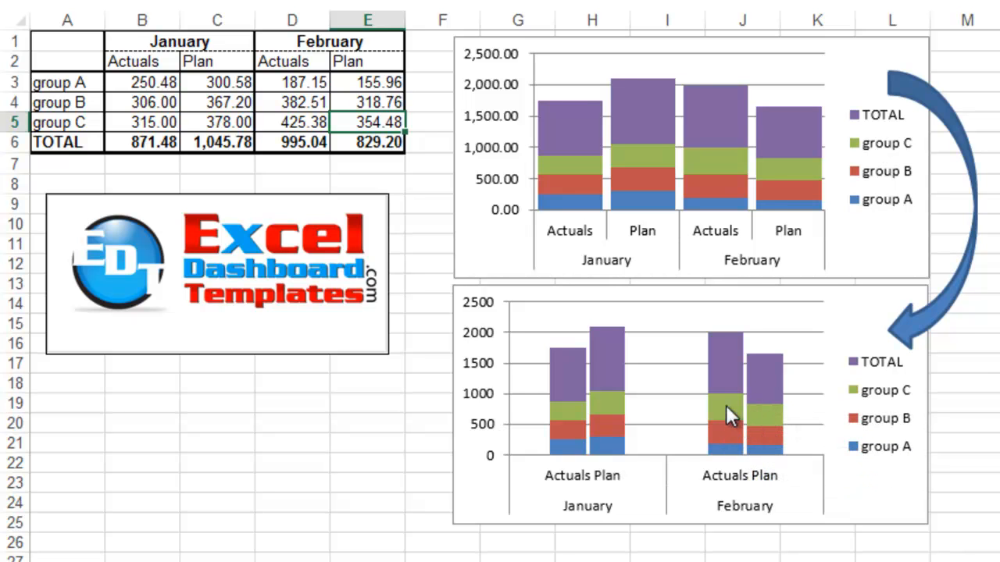
{"action": "left_click", "coordinate": [688, 156]}
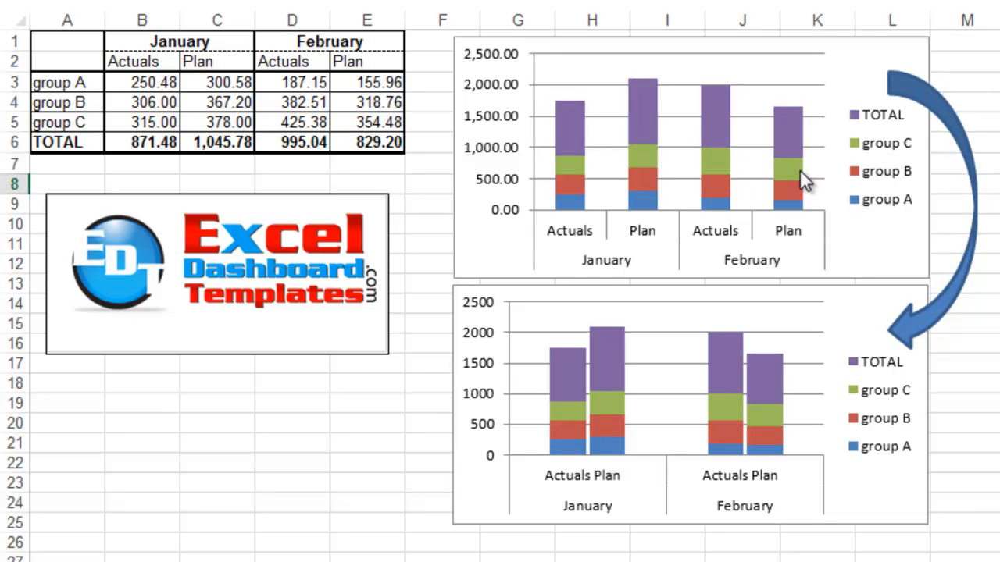
{"action": "mouse_move", "coordinate": [847, 340]}
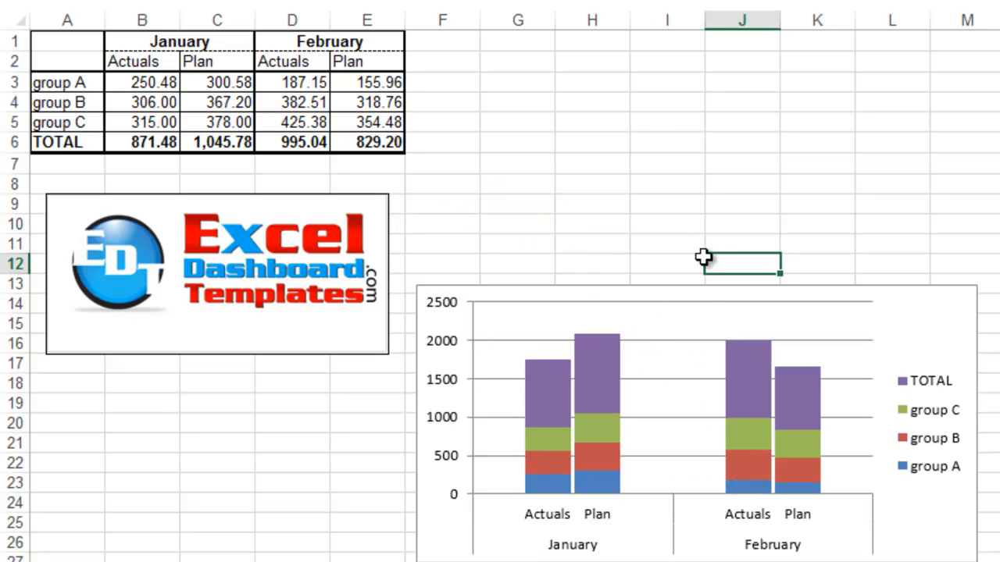
{"action": "mouse_move", "coordinate": [89, 47]}
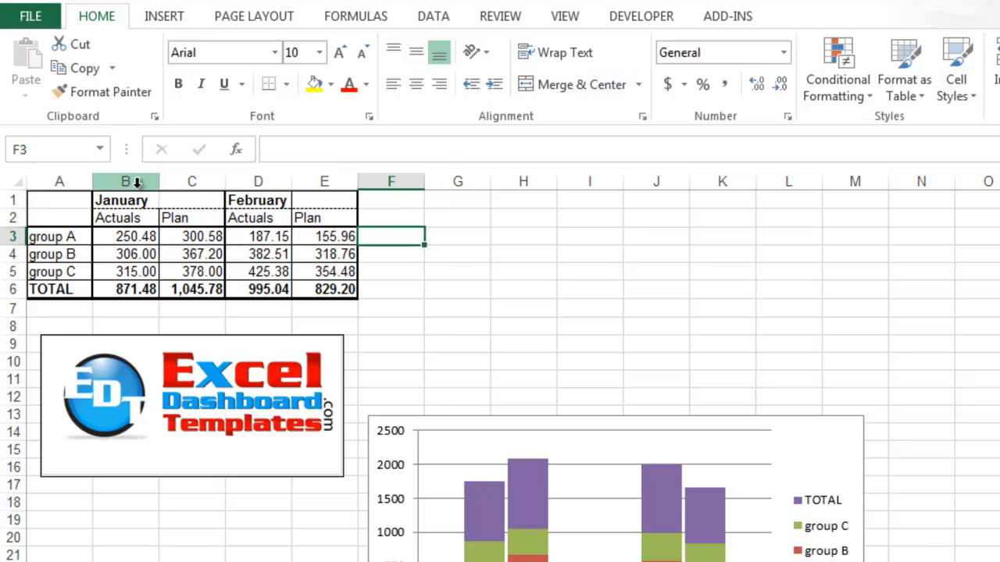
Insert spacer columns before January and February, realign headings, and remove the table borders.
{"action": "right_click", "coordinate": [125, 182]}
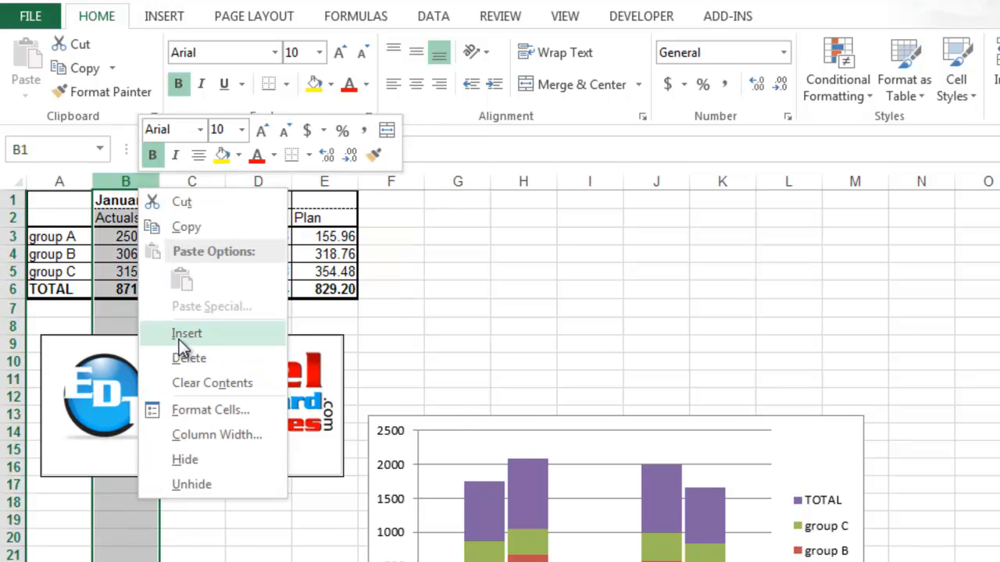
{"action": "left_click", "coordinate": [188, 335]}
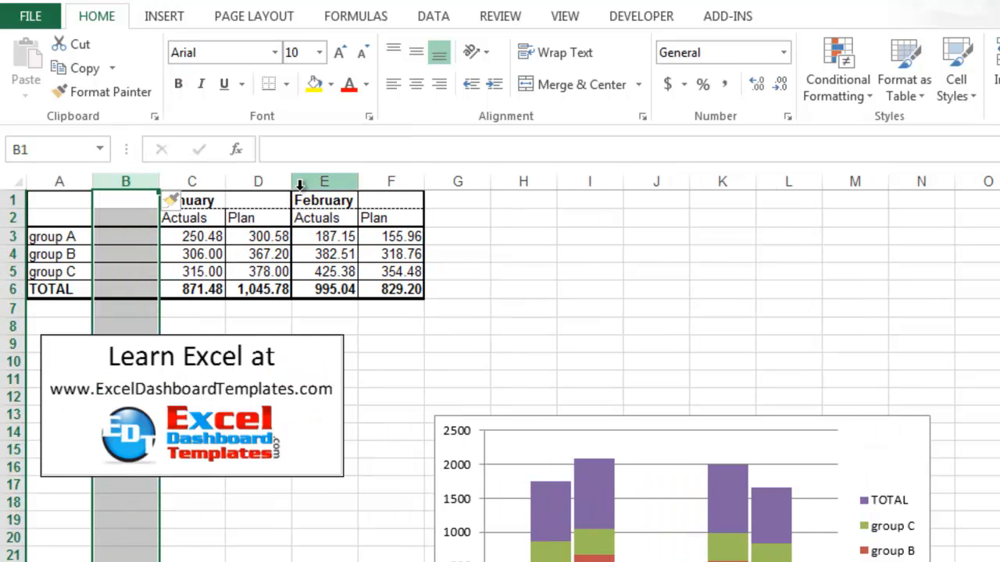
{"action": "right_click", "coordinate": [325, 181]}
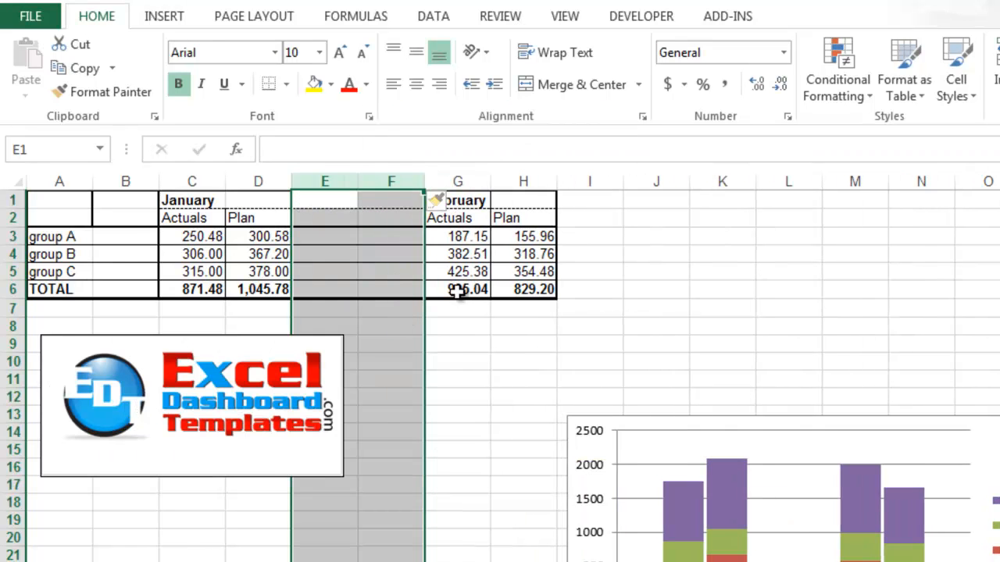
{"action": "left_click", "coordinate": [591, 217]}
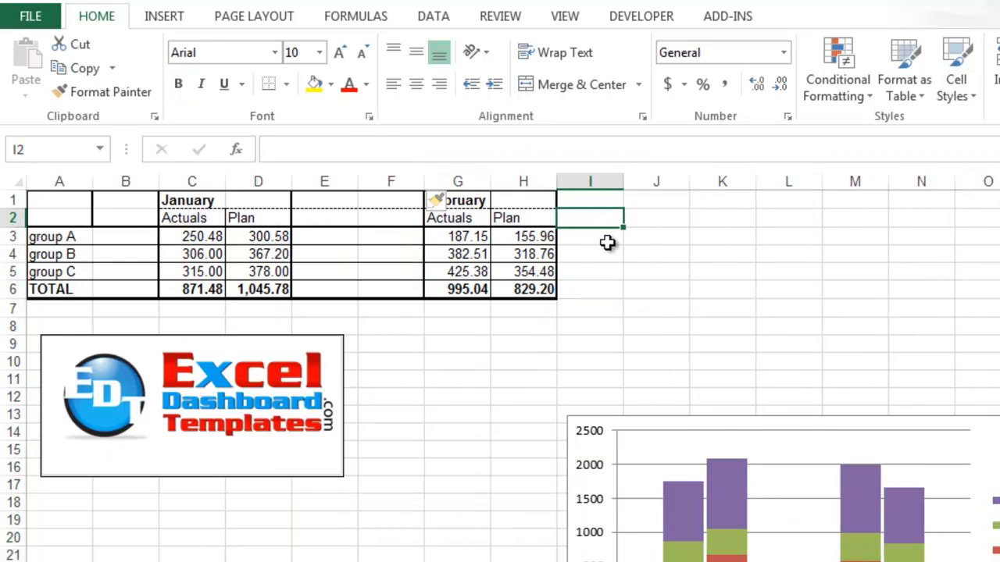
{"action": "mouse_move", "coordinate": [131, 226]}
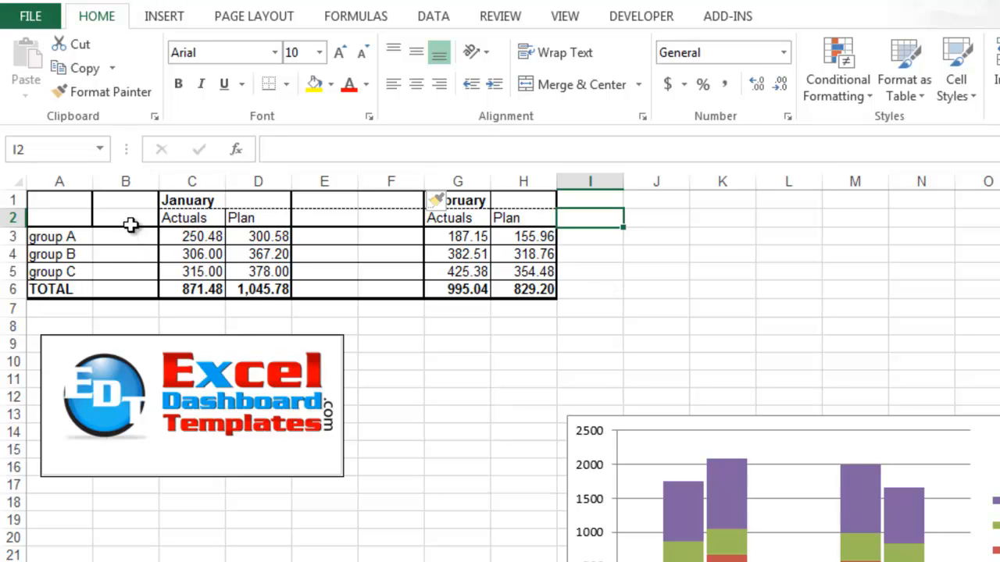
{"action": "left_click", "coordinate": [191, 200]}
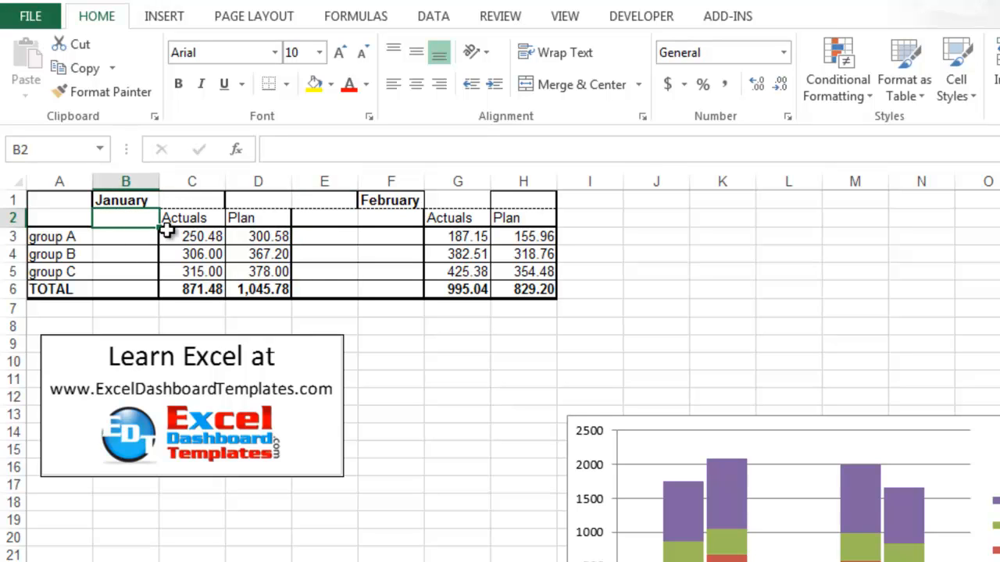
{"action": "mouse_move", "coordinate": [200, 217]}
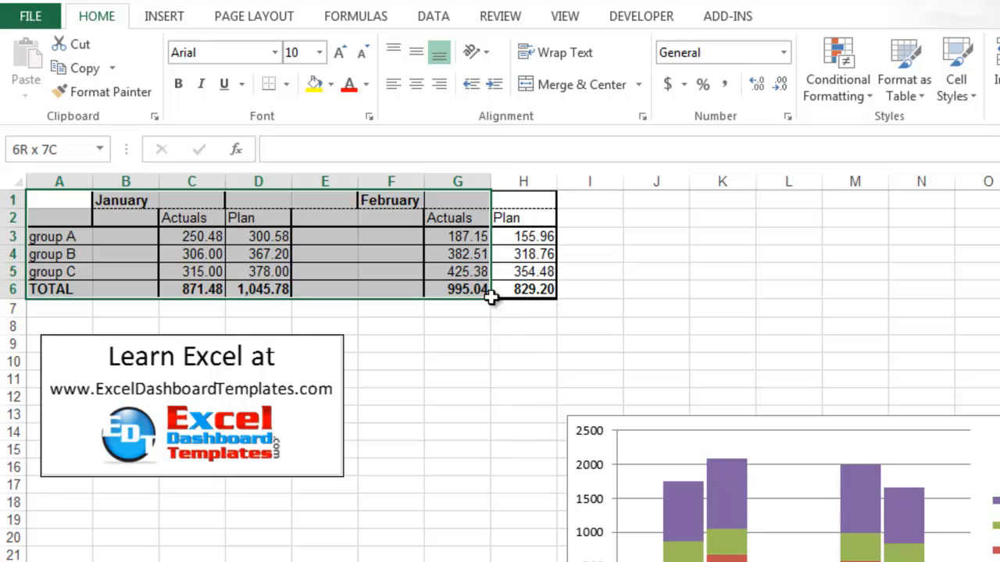
{"action": "left_click", "coordinate": [284, 84]}
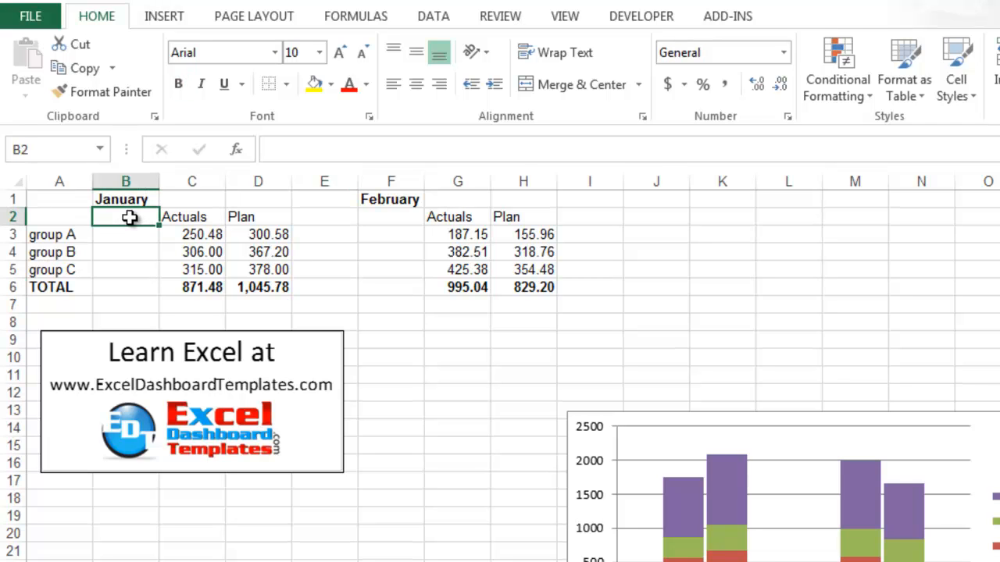
Label the spacer columns 'Pad' in row 2 and select the range A1:I6.
{"action": "type", "text": "Pad"}
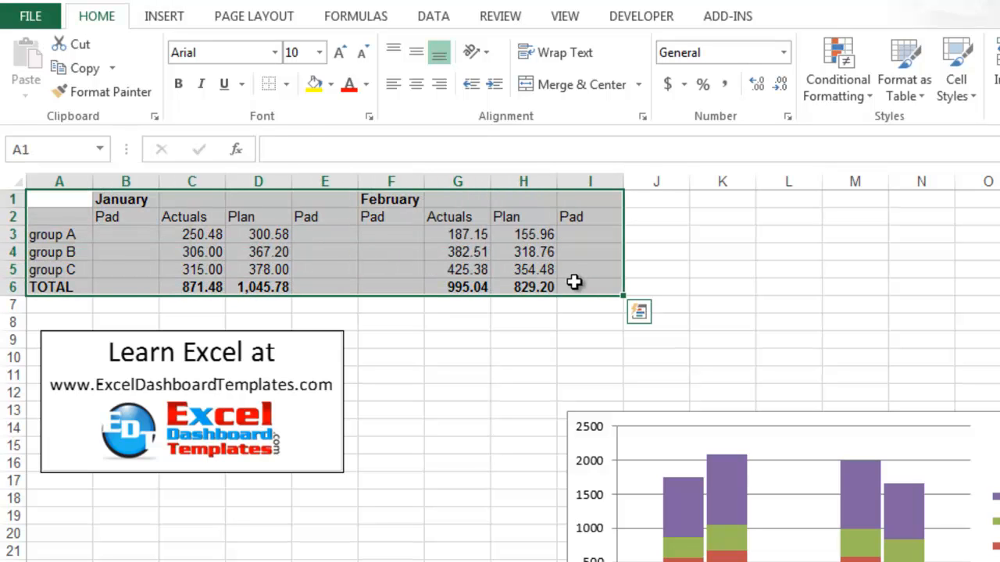
Insert a 2-D Stacked Column chart from the padded table.
{"action": "left_click", "coordinate": [164, 15]}
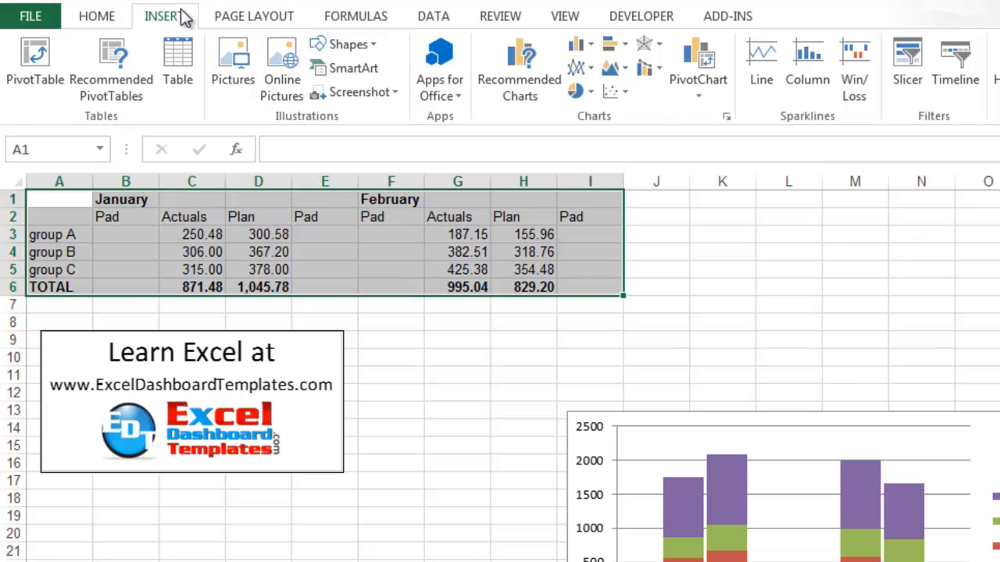
{"action": "left_click", "coordinate": [639, 312]}
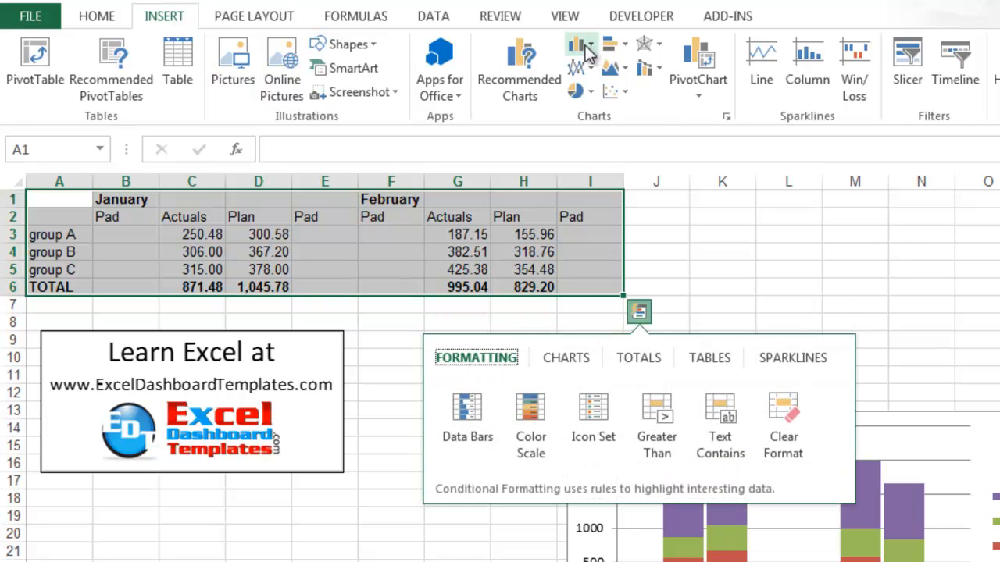
{"action": "mouse_move", "coordinate": [581, 50]}
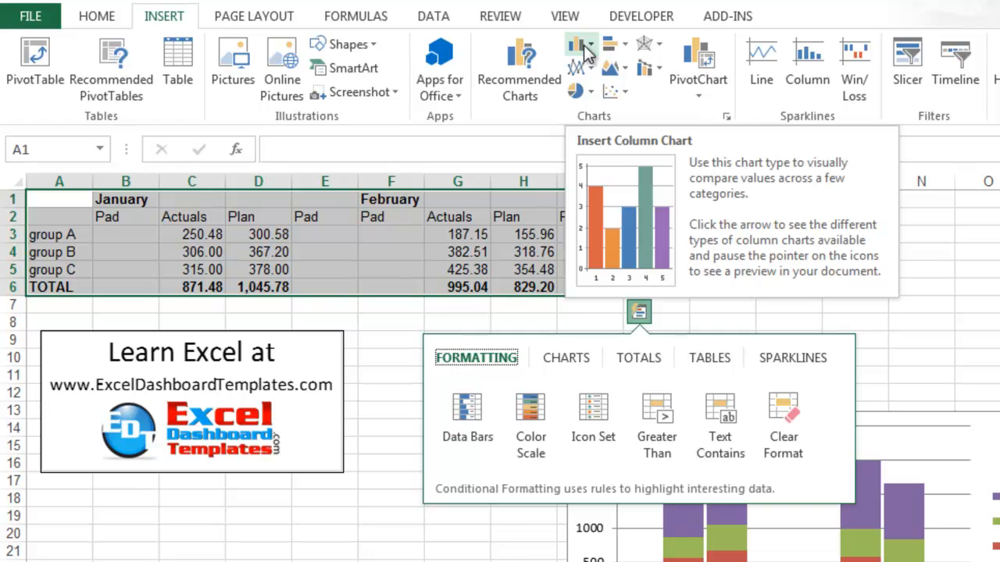
{"action": "left_click", "coordinate": [578, 44]}
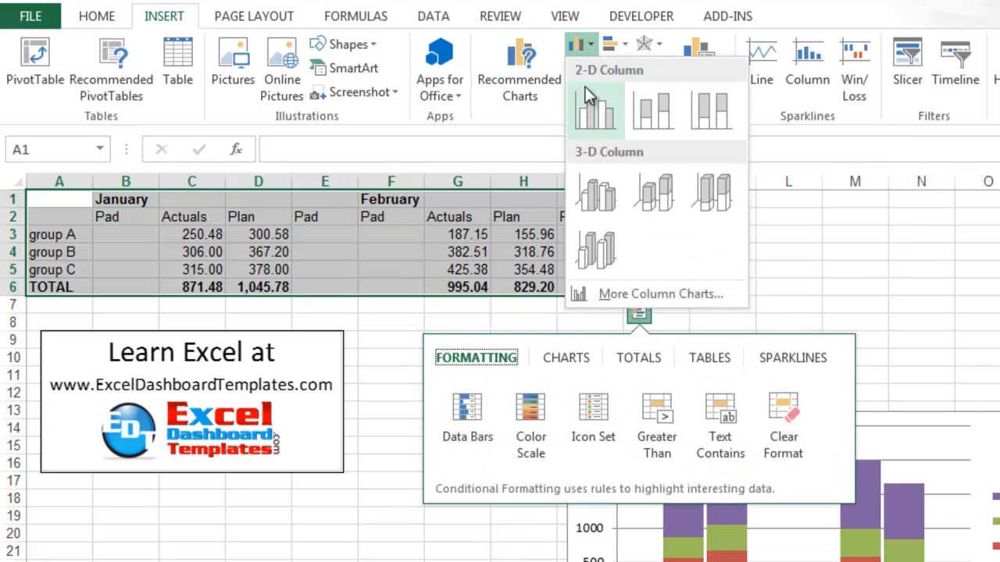
{"action": "left_click", "coordinate": [653, 110]}
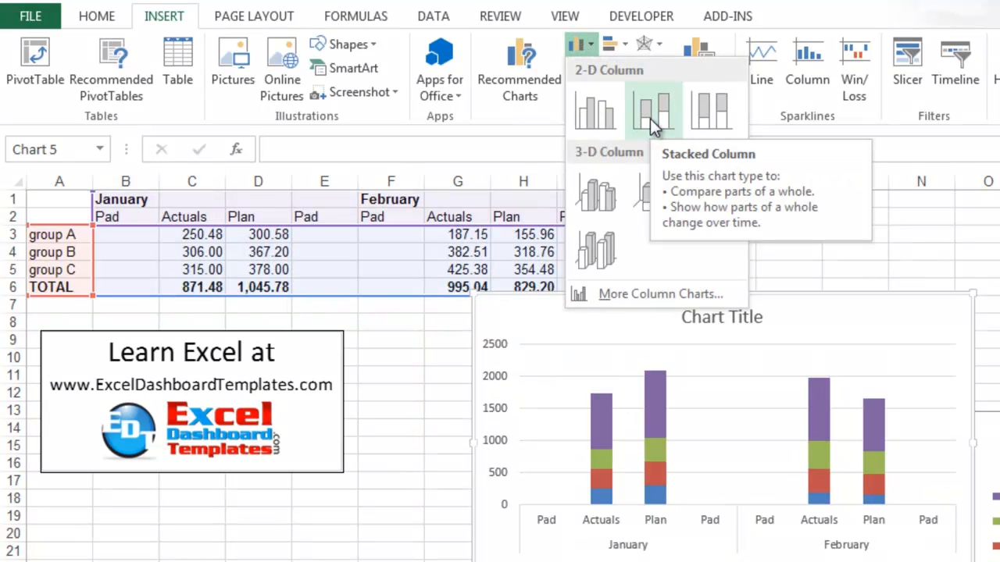
{"action": "left_click", "coordinate": [654, 109]}
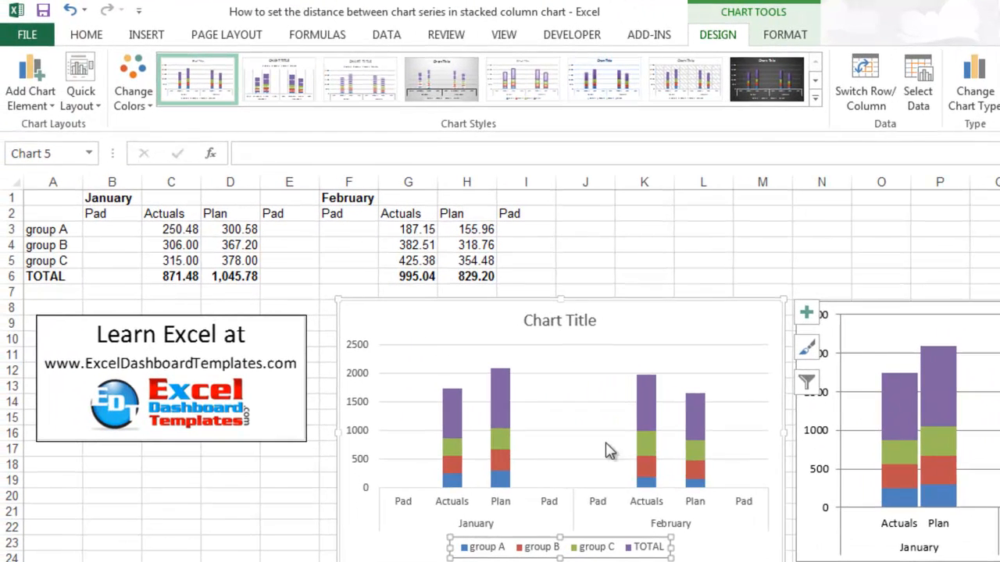
Place the new chart's legend at the right via Add Chart Element.
{"action": "left_click", "coordinate": [806, 313]}
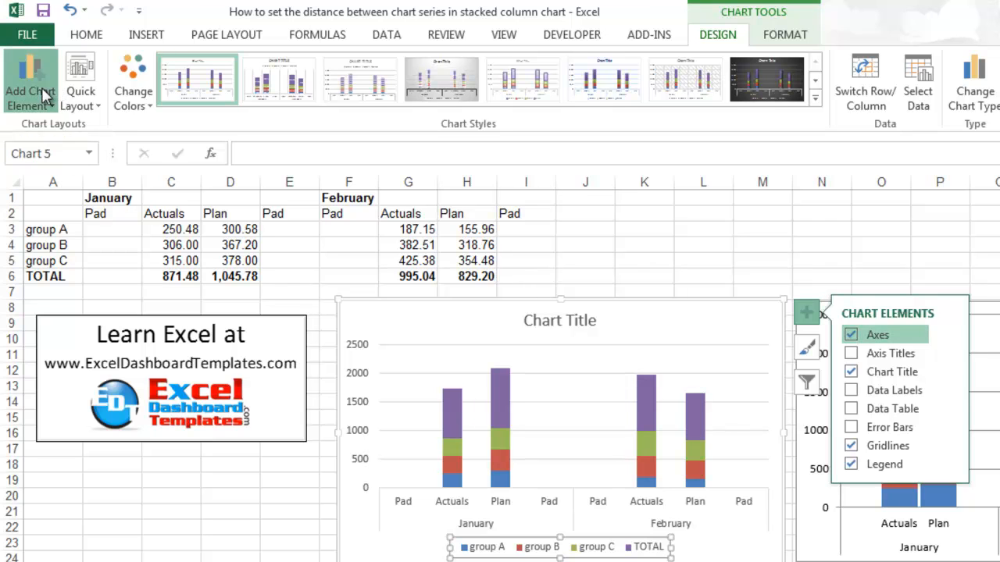
{"action": "left_click", "coordinate": [29, 86]}
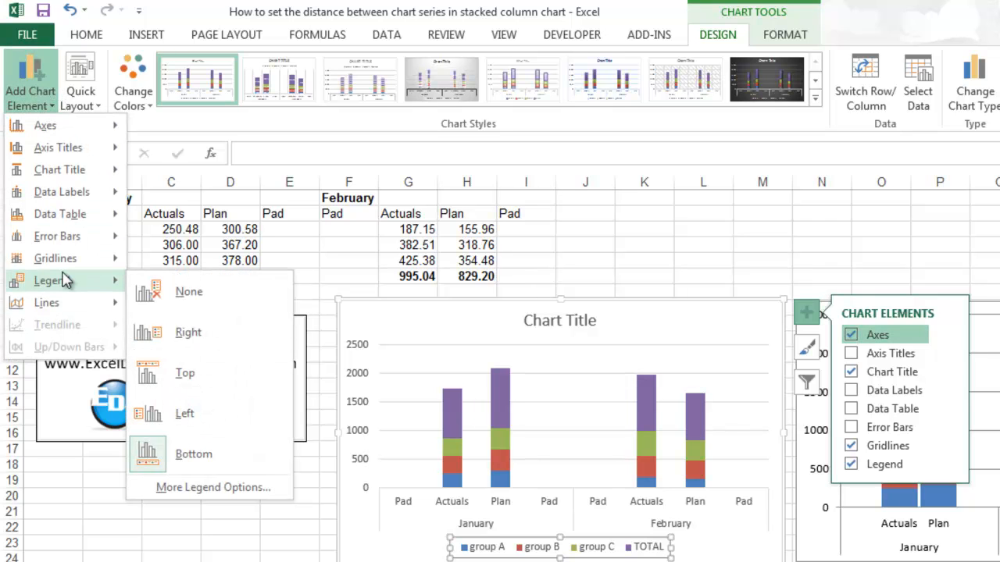
{"action": "left_click", "coordinate": [185, 372]}
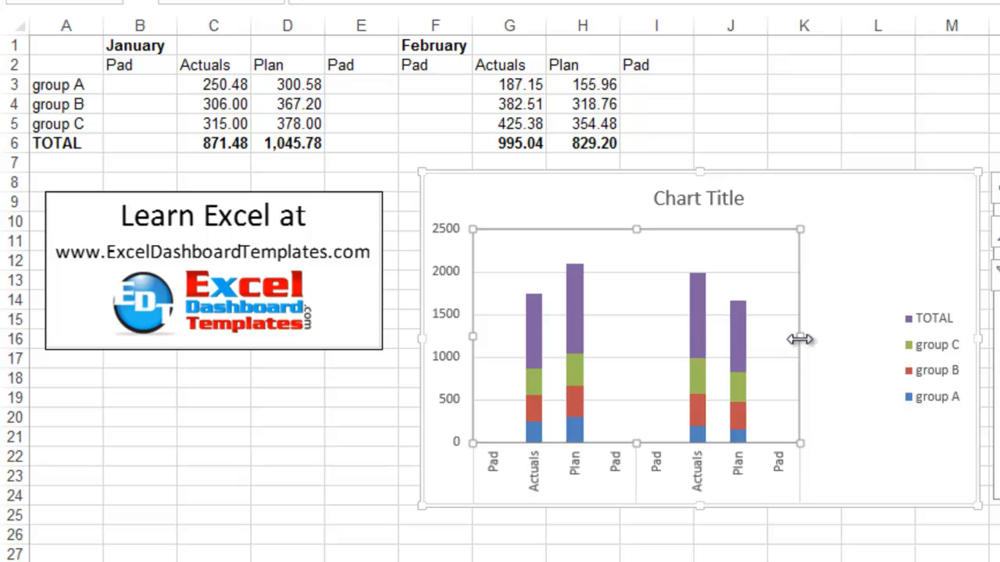
{"action": "mouse_move", "coordinate": [797, 360]}
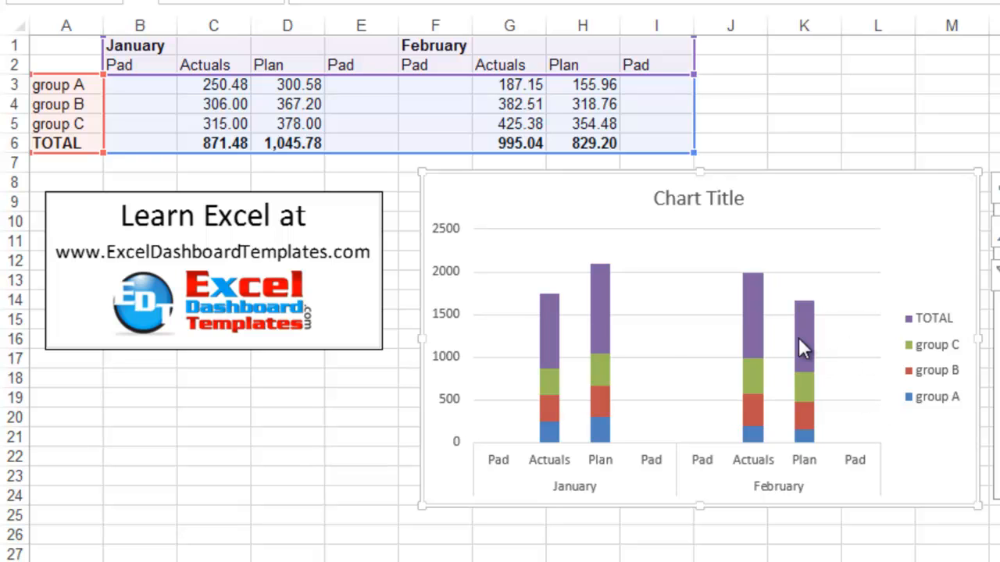
{"action": "mouse_move", "coordinate": [550, 391]}
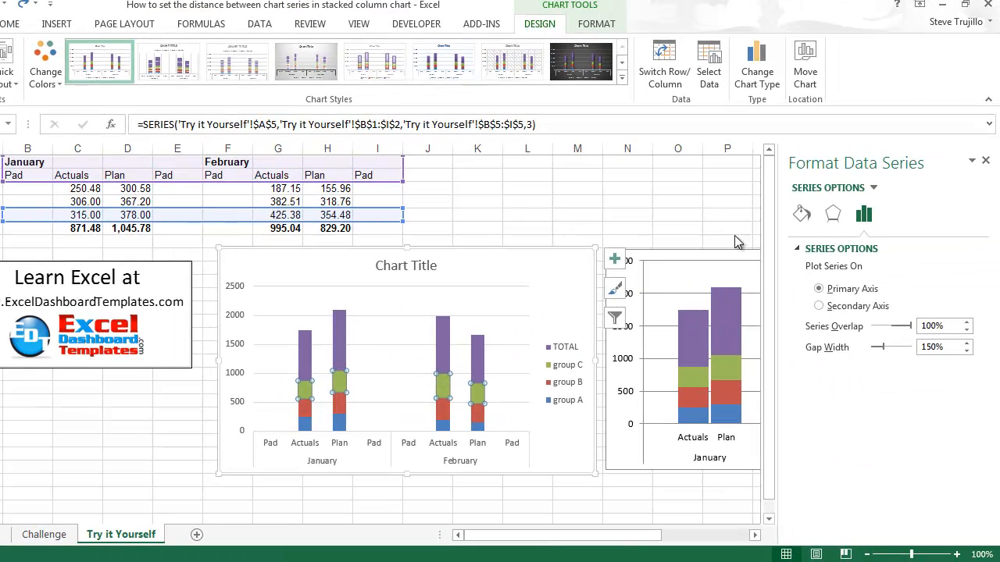
{"action": "mouse_move", "coordinate": [875, 246]}
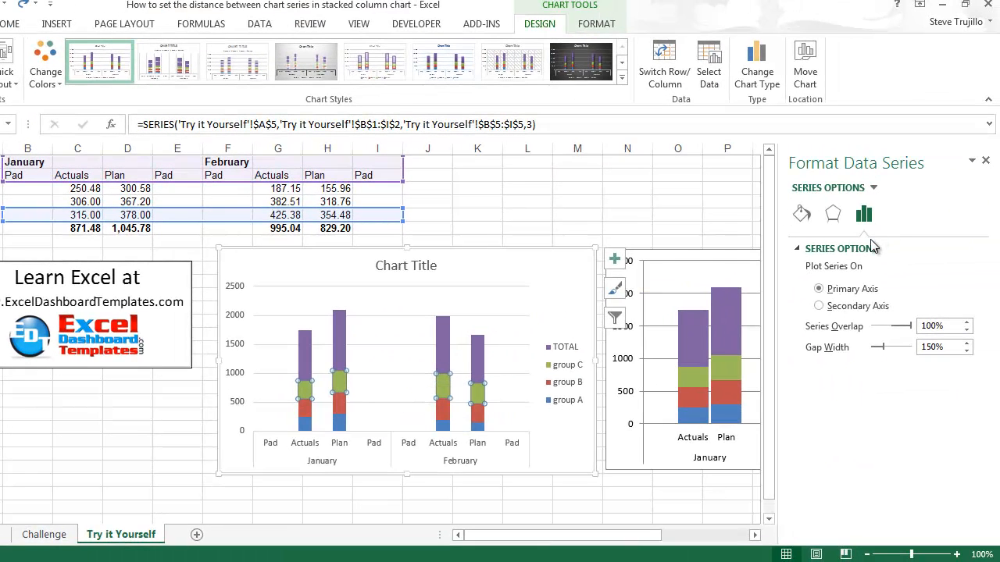
Set the data series Gap Width to 10% and close the Format pane.
{"action": "left_click", "coordinate": [616, 259]}
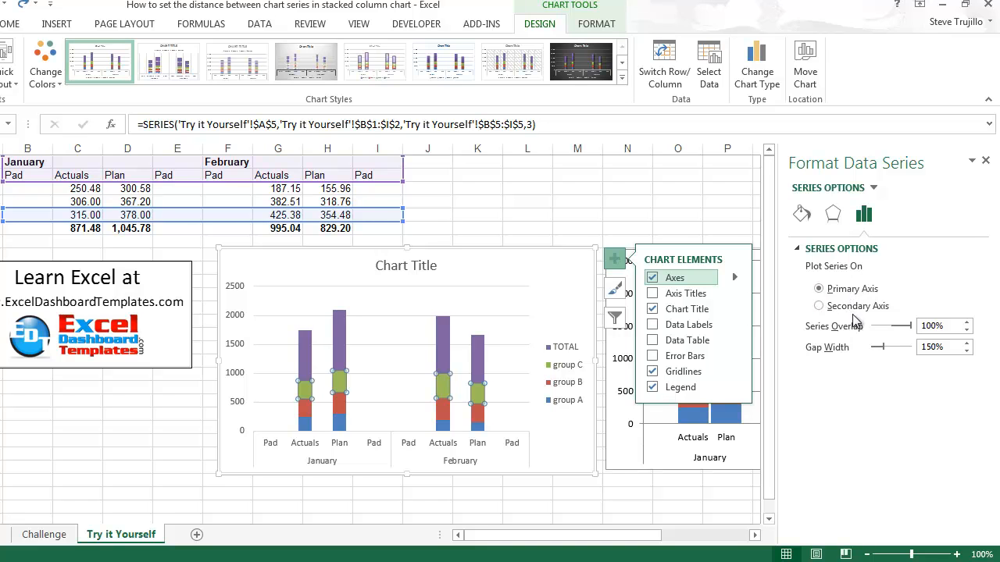
{"action": "left_click", "coordinate": [873, 347]}
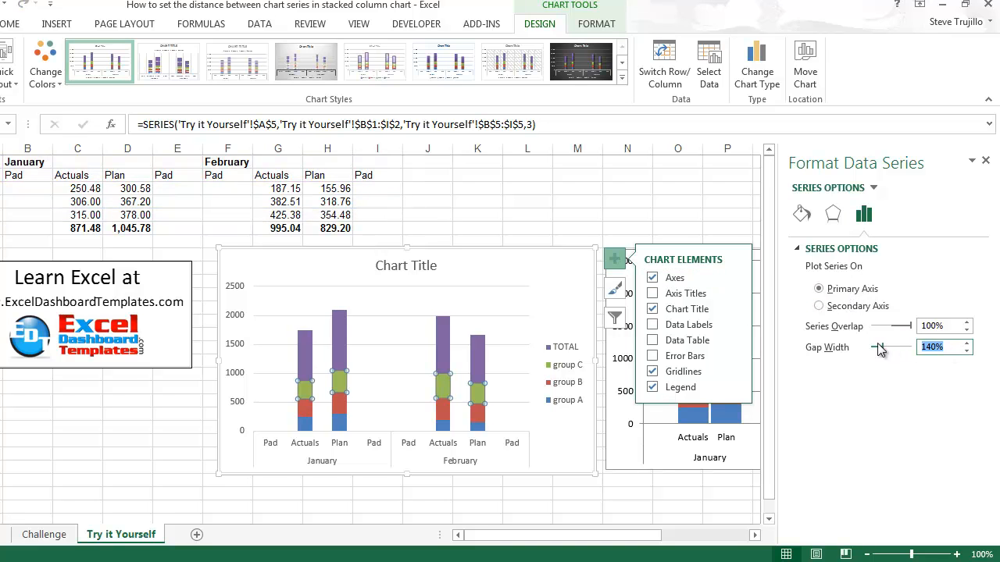
{"action": "type", "text": "10"}
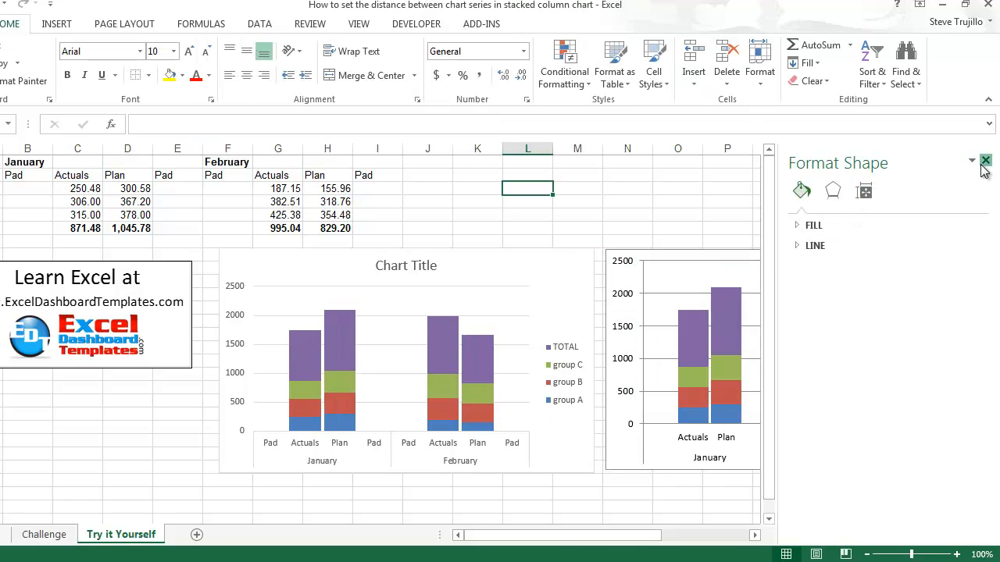
{"action": "left_click", "coordinate": [984, 161]}
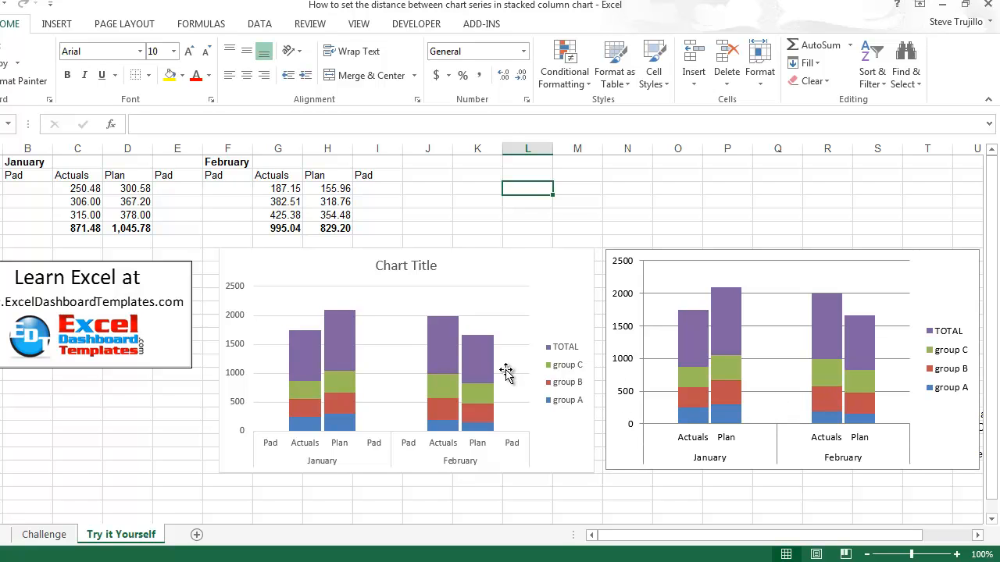
{"action": "mouse_move", "coordinate": [471, 462]}
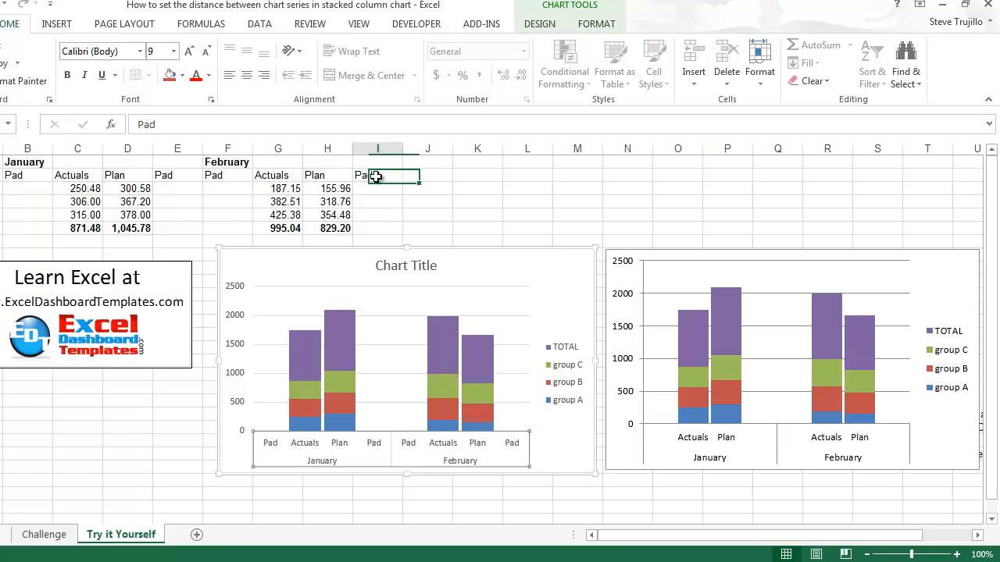
{"action": "left_click", "coordinate": [227, 175]}
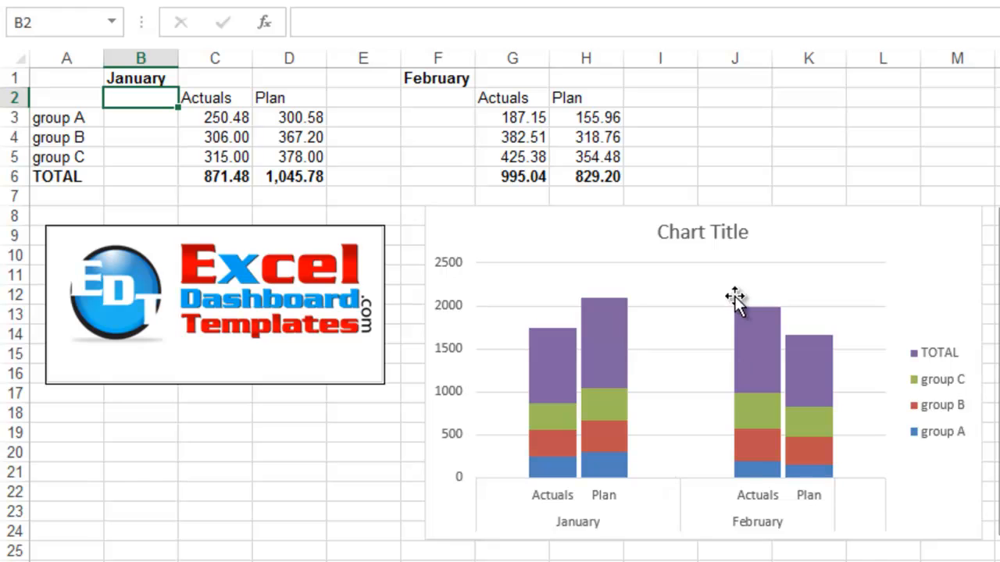
{"action": "mouse_move", "coordinate": [862, 460]}
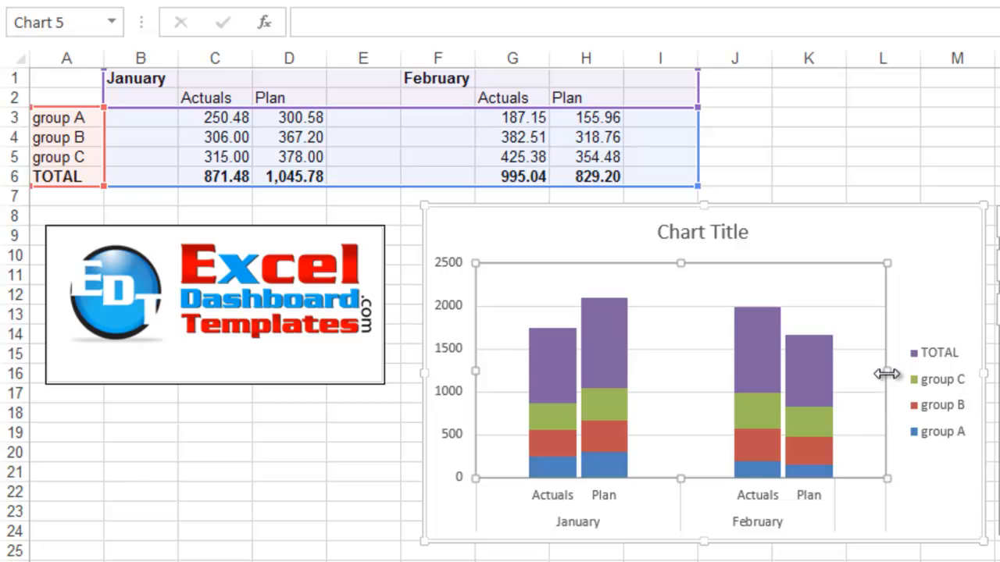
{"action": "mouse_move", "coordinate": [894, 340]}
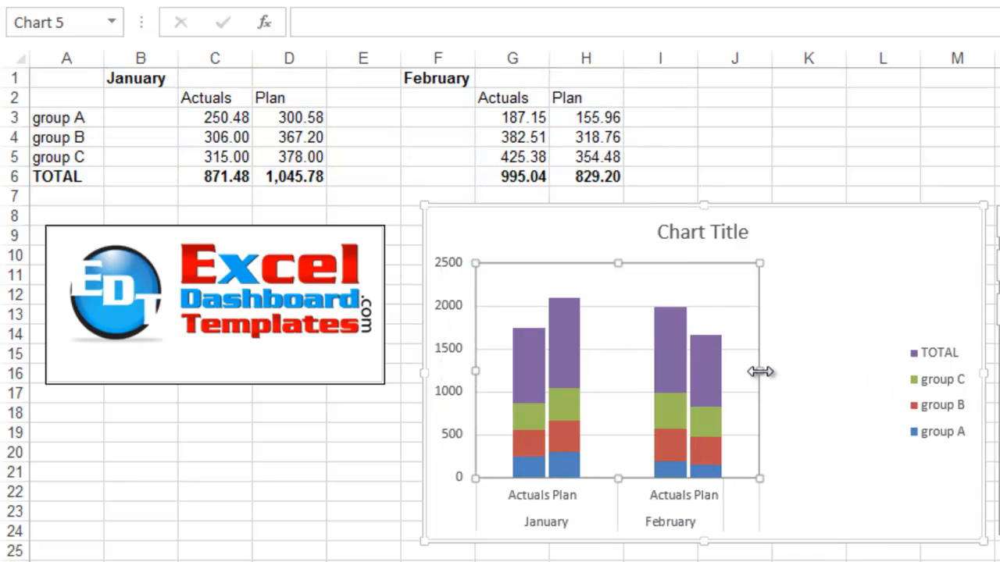
{"action": "mouse_move", "coordinate": [800, 478]}
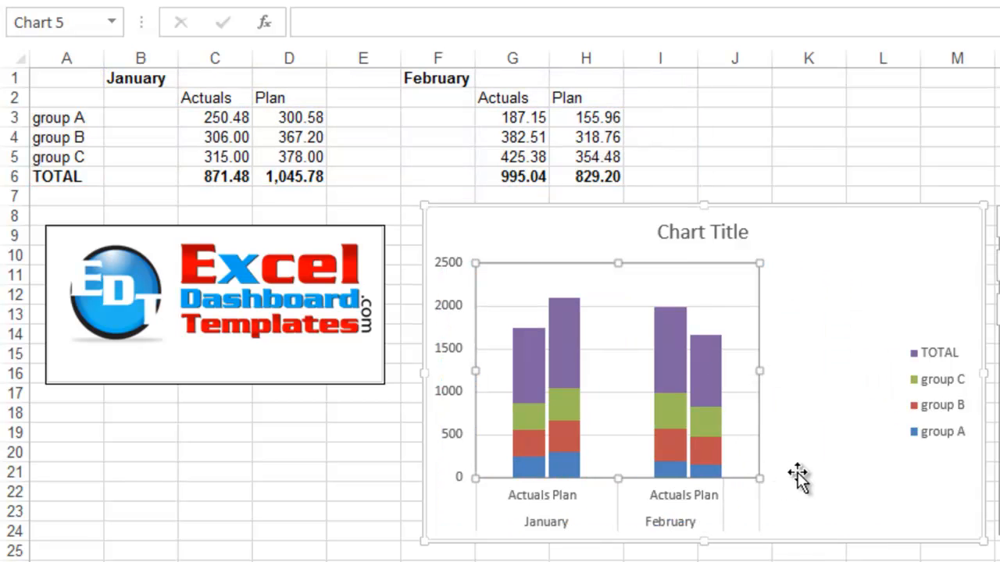
{"action": "mouse_move", "coordinate": [725, 525]}
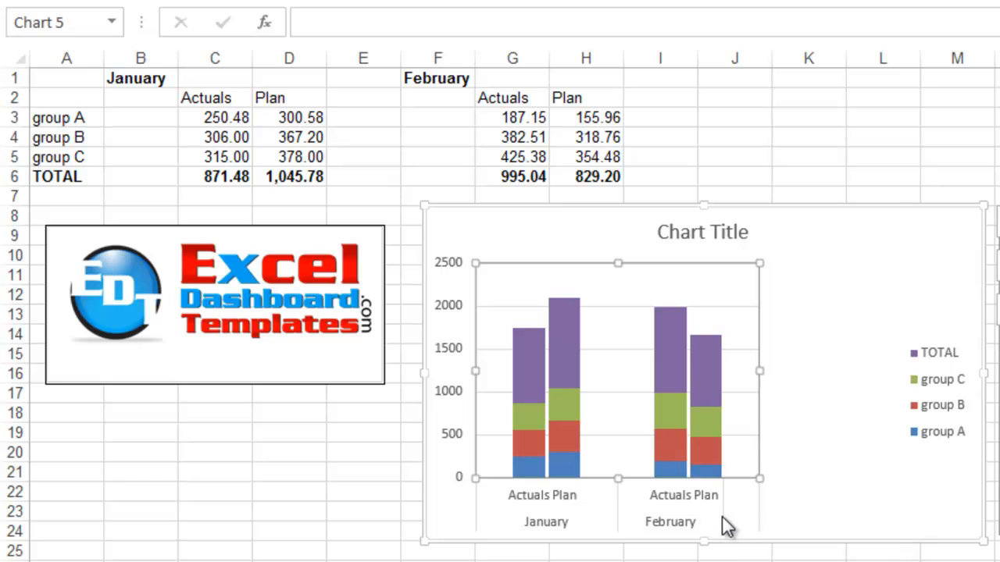
{"action": "mouse_move", "coordinate": [737, 503]}
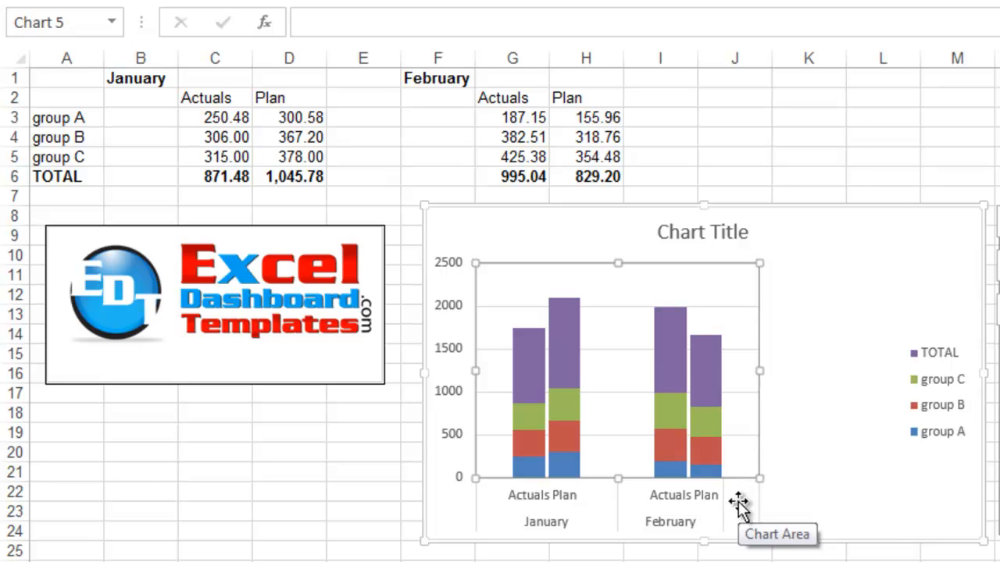
{"action": "mouse_move", "coordinate": [734, 507]}
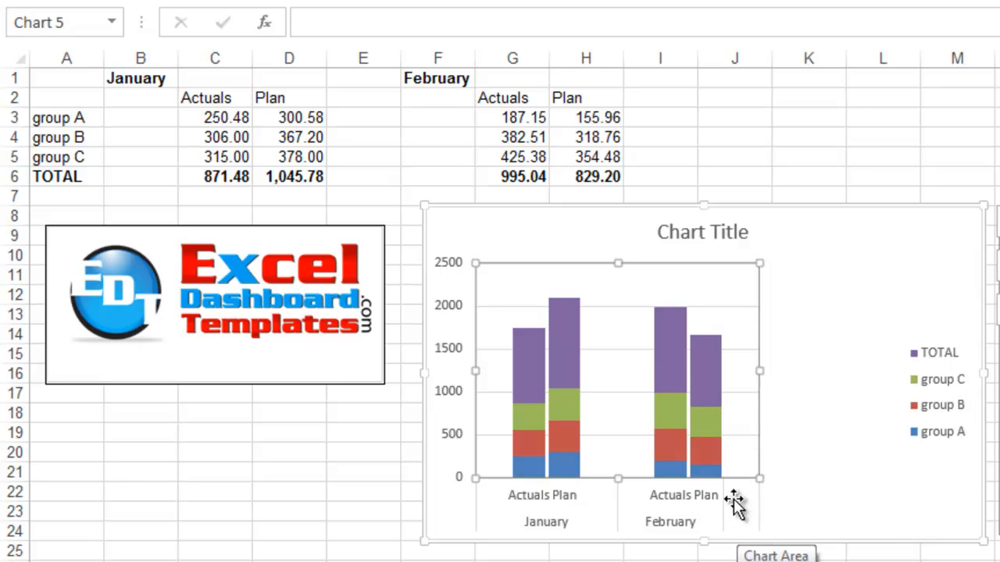
{"action": "mouse_move", "coordinate": [733, 537]}
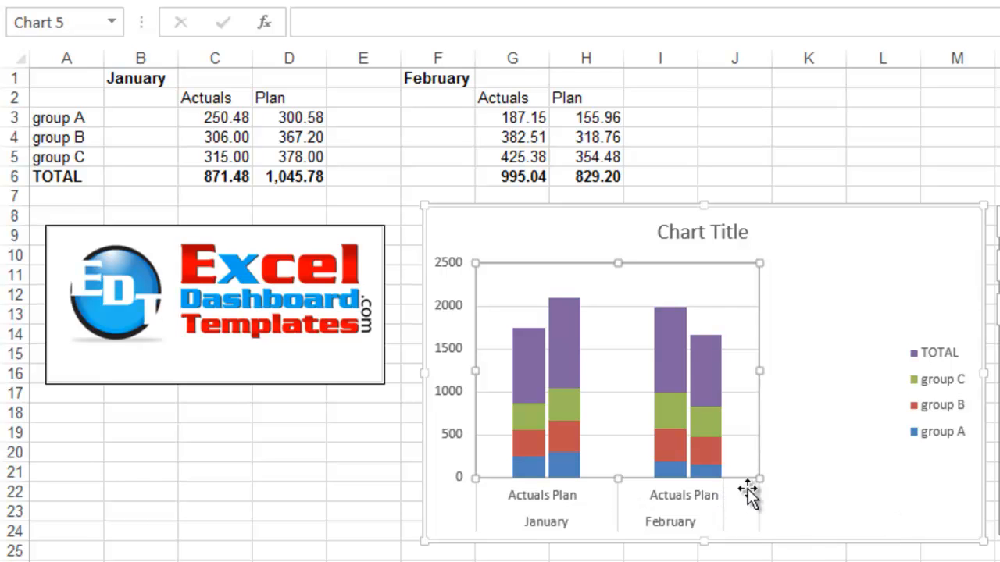
{"action": "mouse_move", "coordinate": [673, 528]}
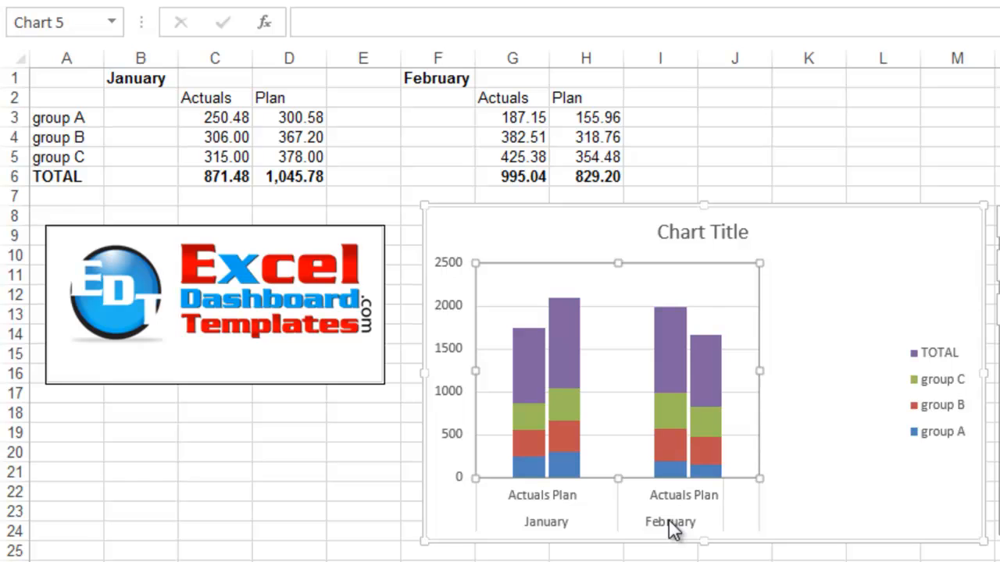
{"action": "mouse_move", "coordinate": [633, 97]}
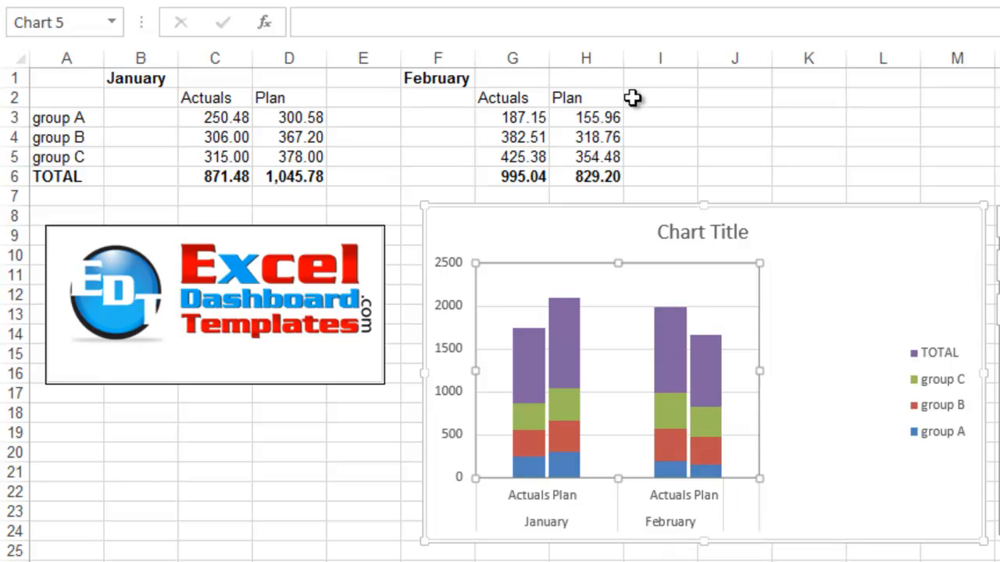
{"action": "left_click", "coordinate": [661, 97]}
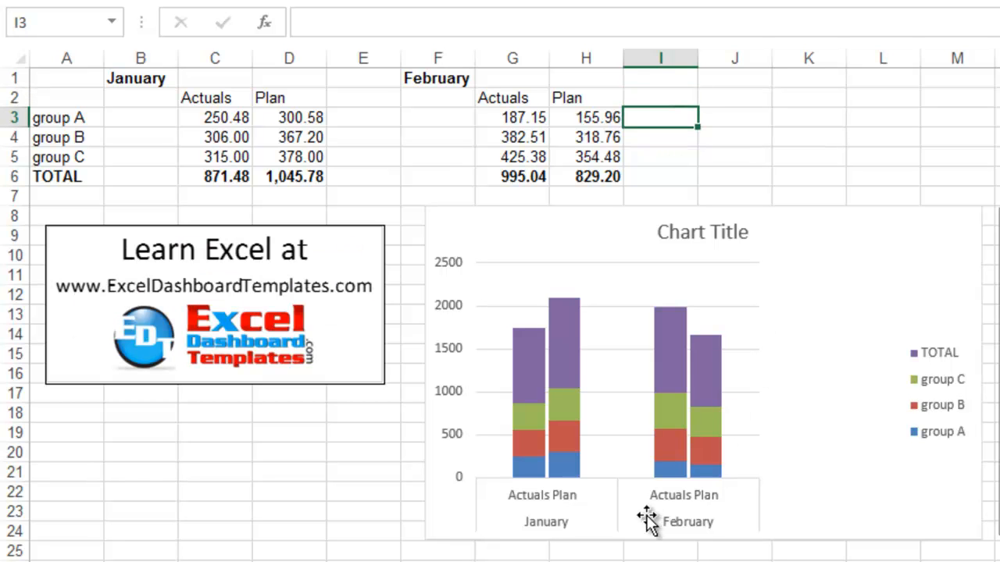
{"action": "mouse_move", "coordinate": [746, 500]}
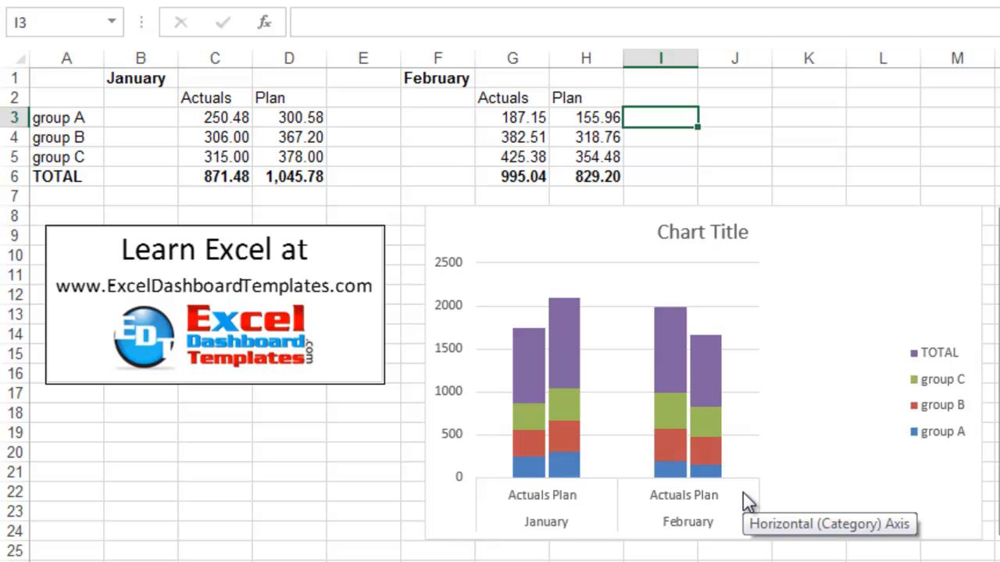
{"action": "mouse_move", "coordinate": [726, 487]}
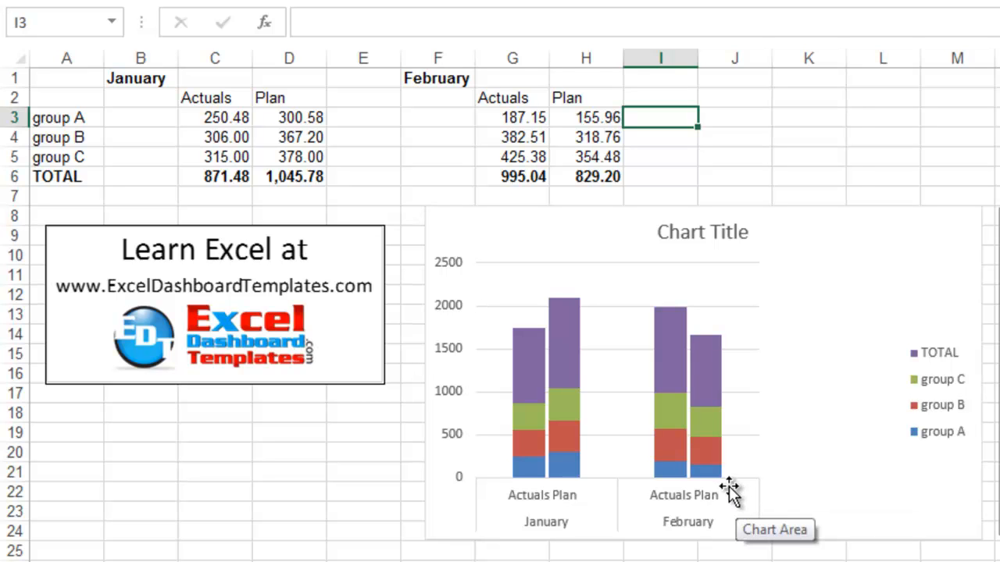
{"action": "mouse_move", "coordinate": [737, 498]}
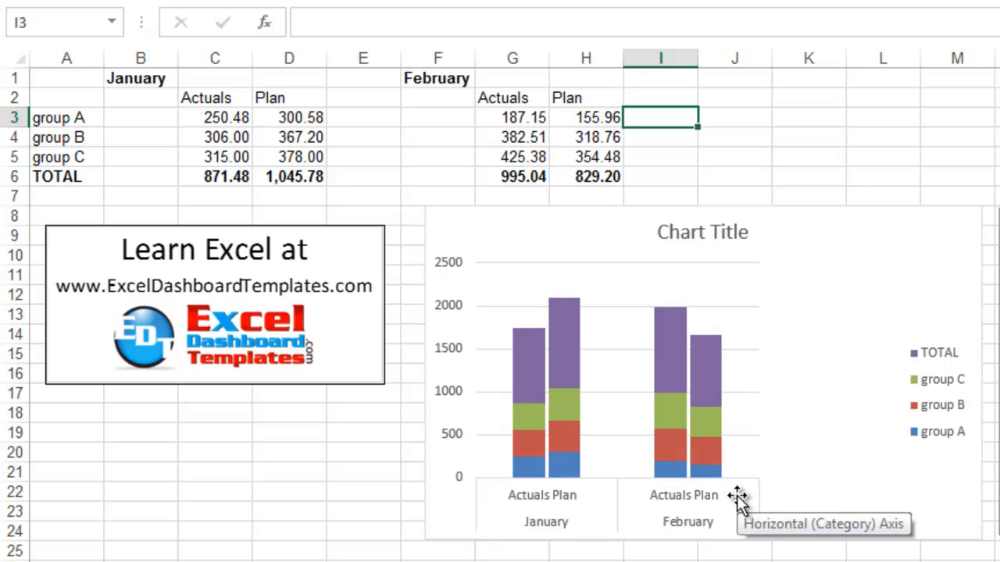
{"action": "mouse_move", "coordinate": [695, 180]}
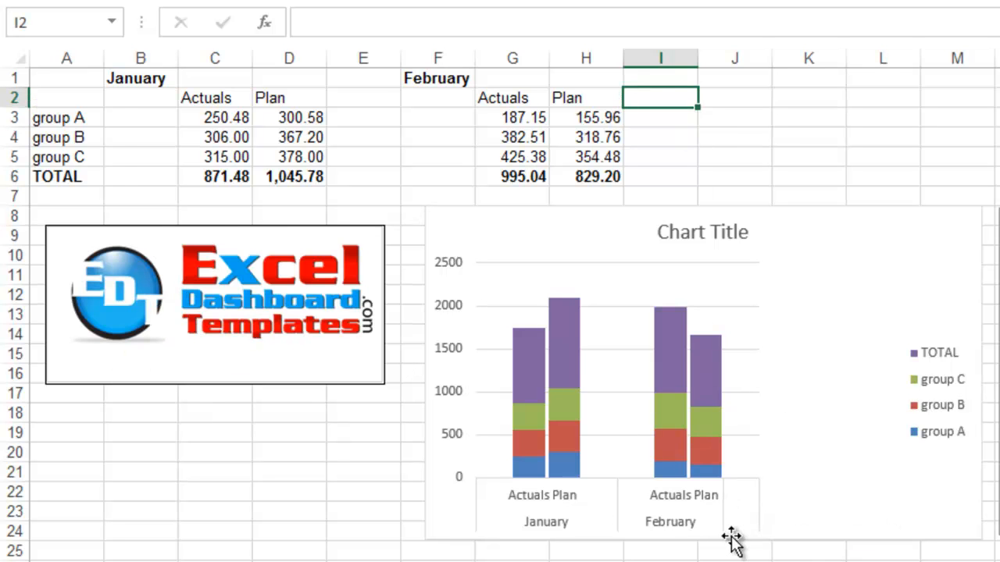
{"action": "mouse_move", "coordinate": [697, 323]}
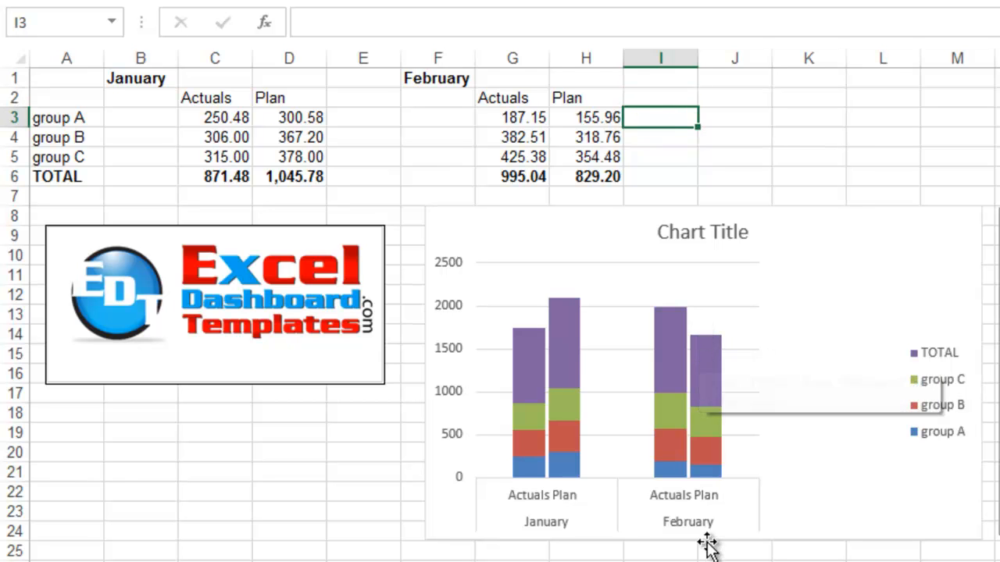
{"action": "mouse_move", "coordinate": [742, 497]}
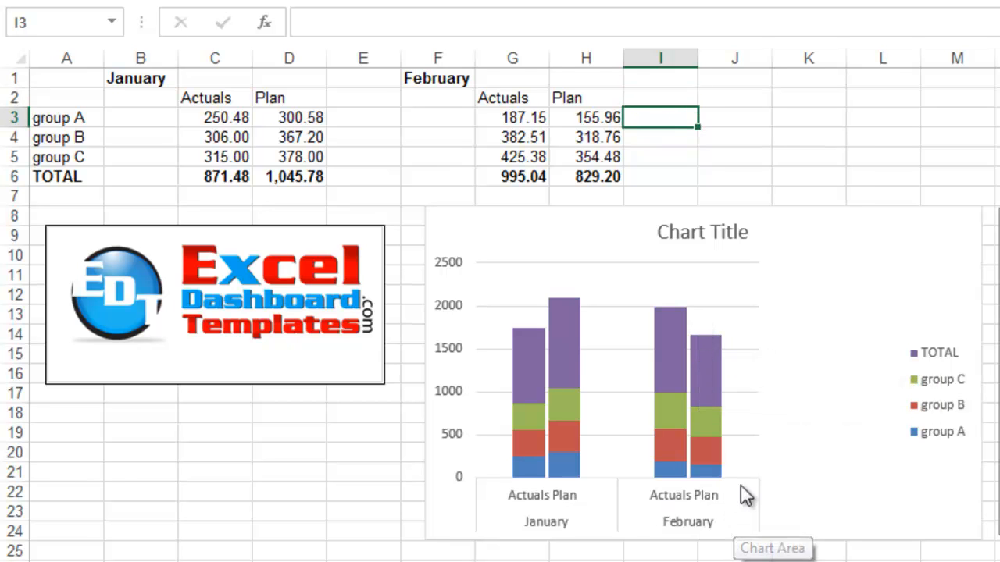
{"action": "mouse_move", "coordinate": [703, 390]}
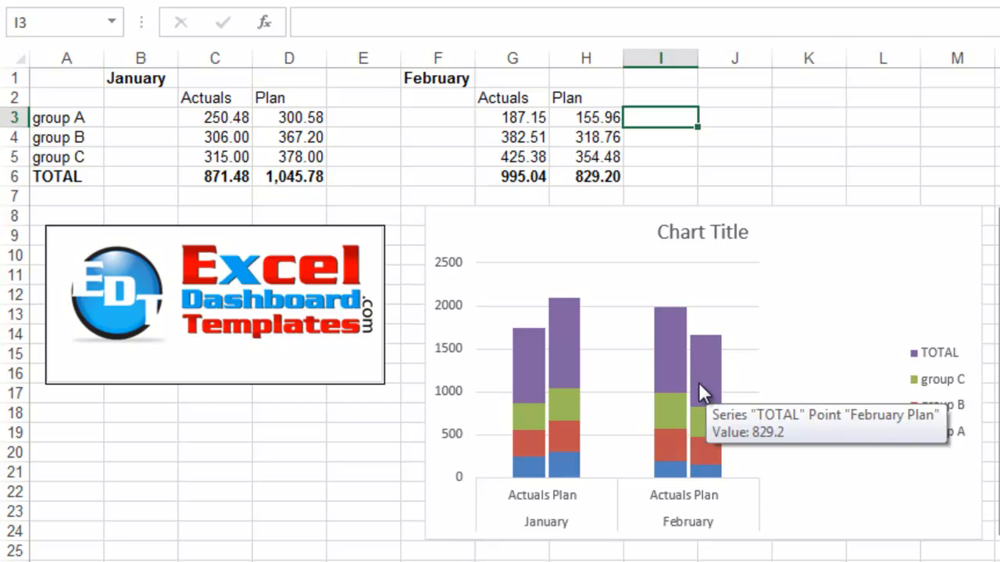
{"action": "mouse_move", "coordinate": [675, 358]}
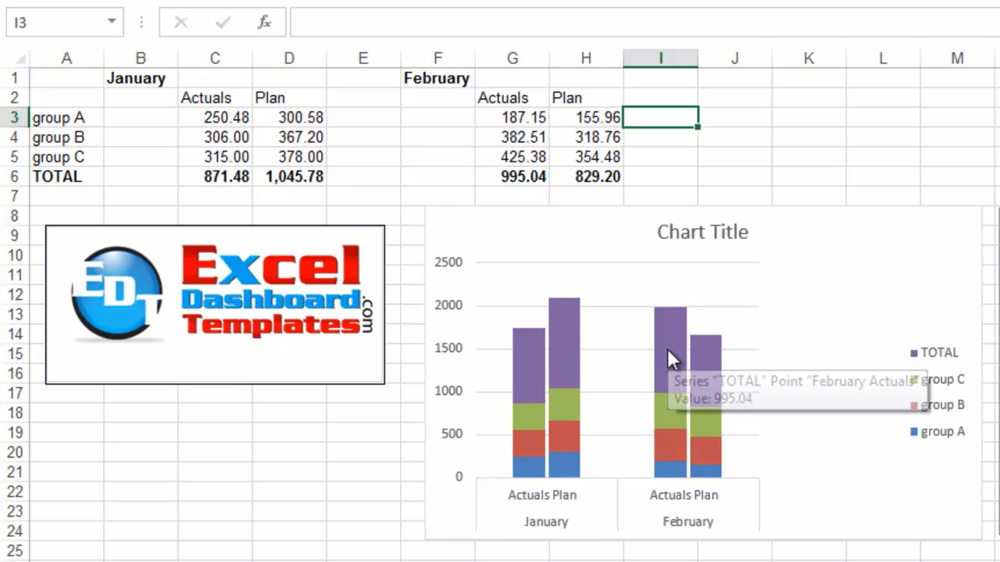
{"action": "mouse_move", "coordinate": [559, 419]}
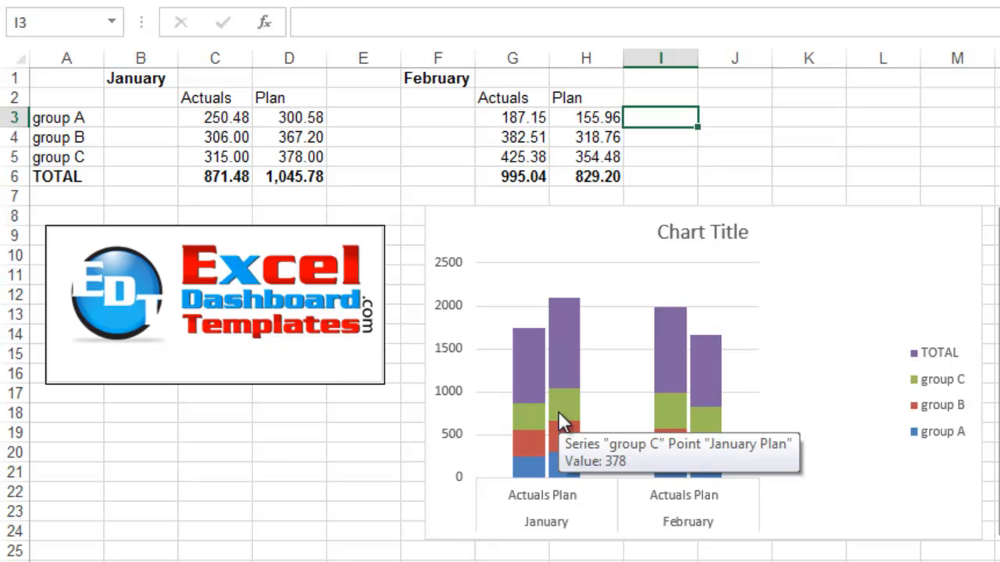
{"action": "mouse_move", "coordinate": [233, 300]}
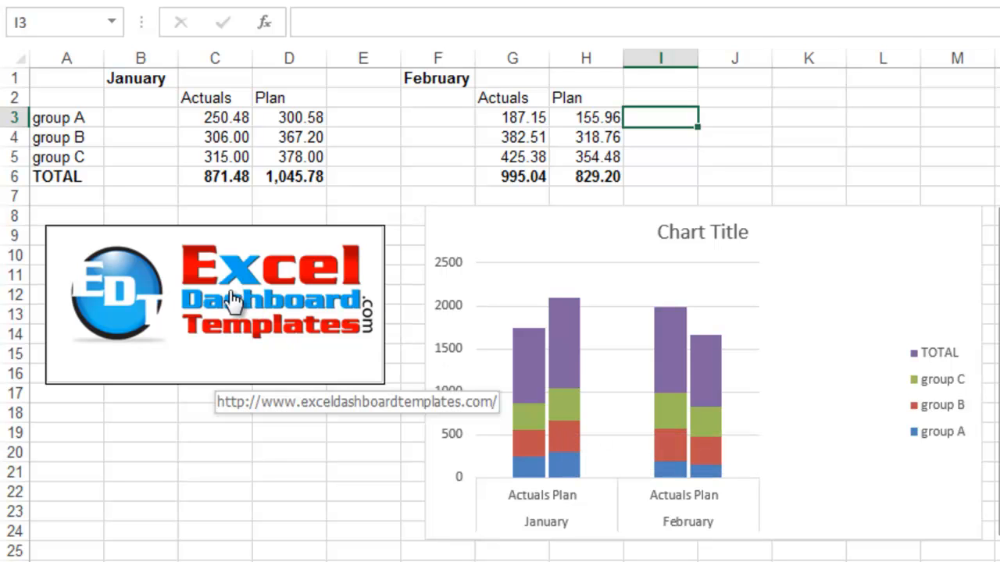
{"action": "mouse_move", "coordinate": [290, 362]}
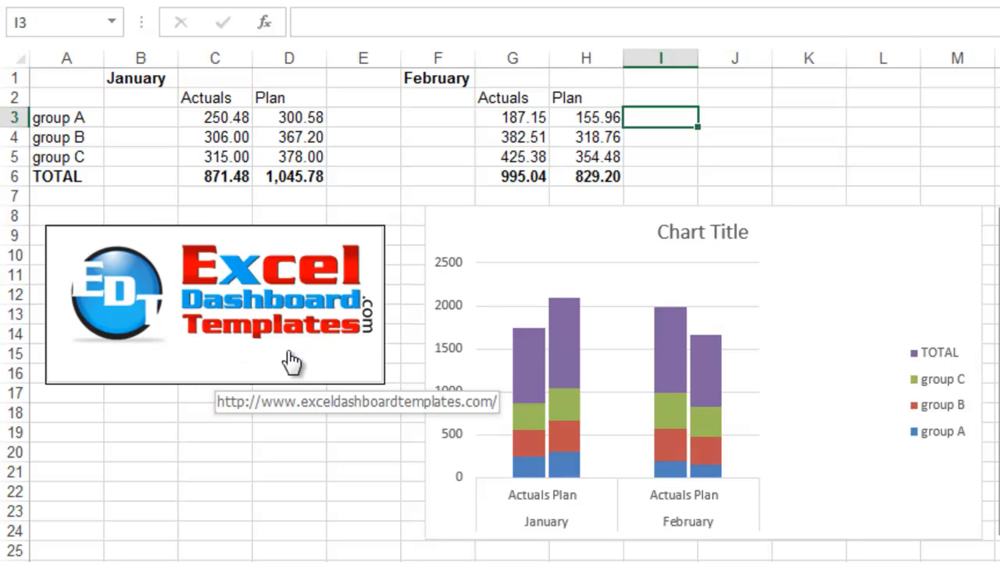
{"action": "mouse_move", "coordinate": [315, 356]}
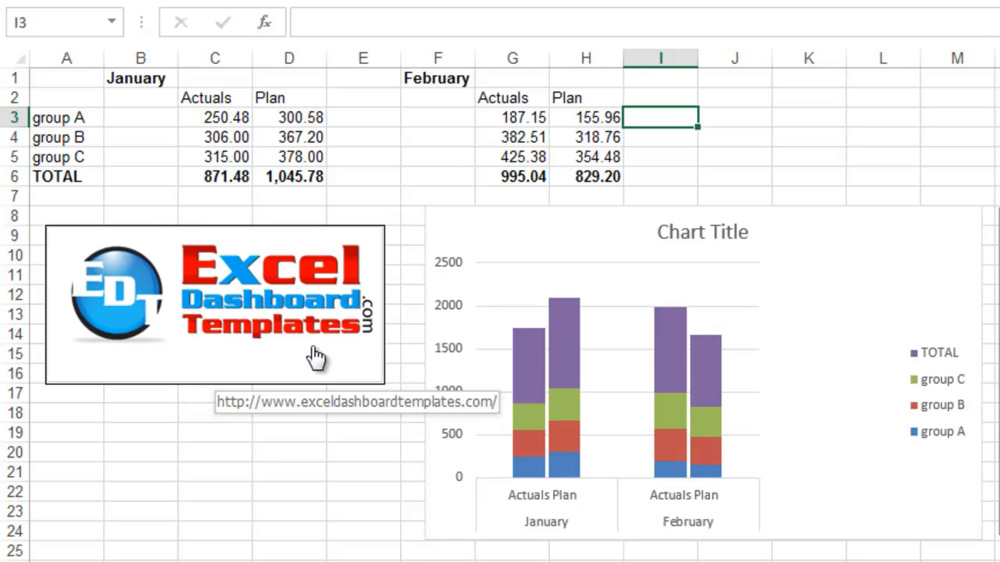
{"action": "mouse_move", "coordinate": [322, 358]}
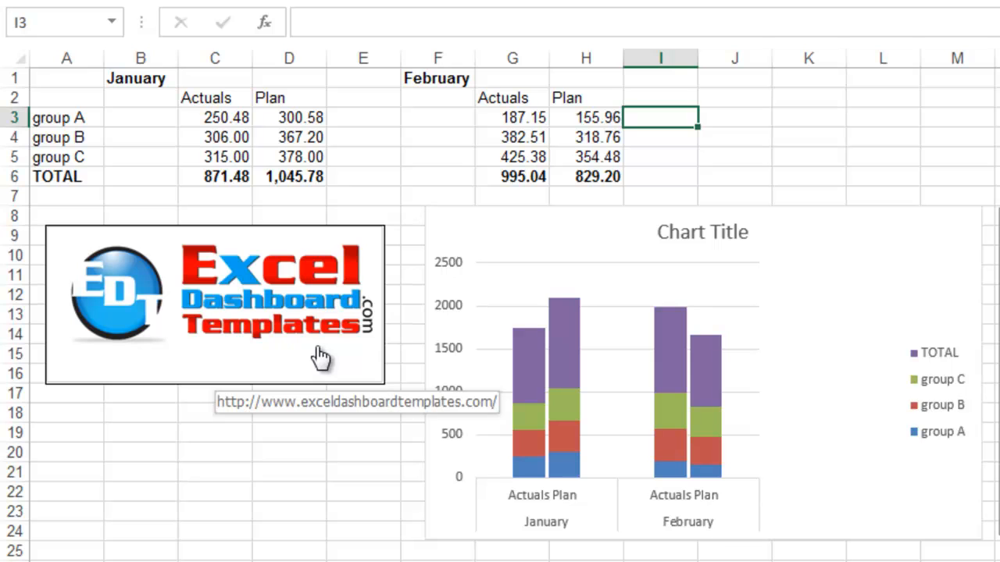
{"action": "mouse_move", "coordinate": [269, 356]}
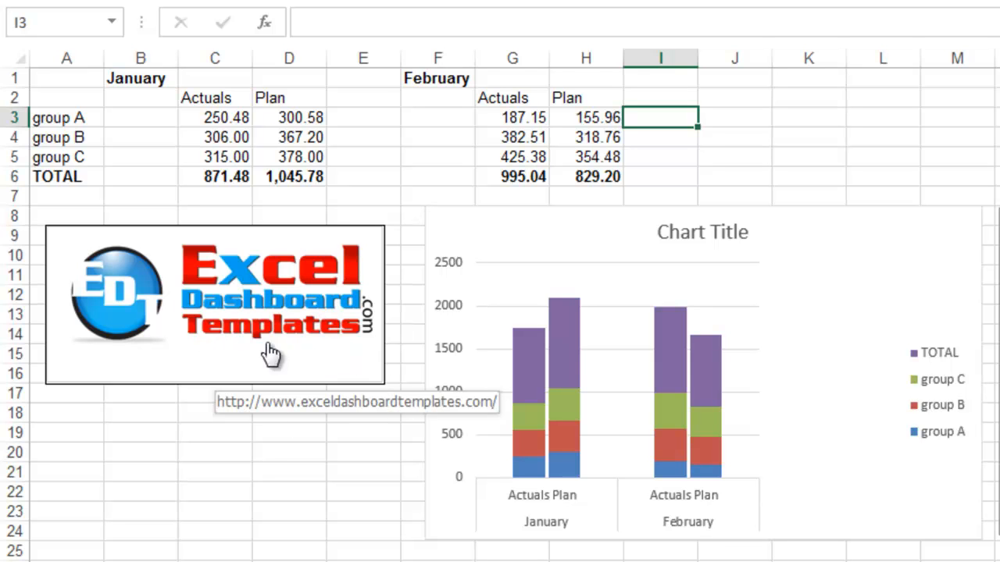
{"action": "mouse_move", "coordinate": [315, 294]}
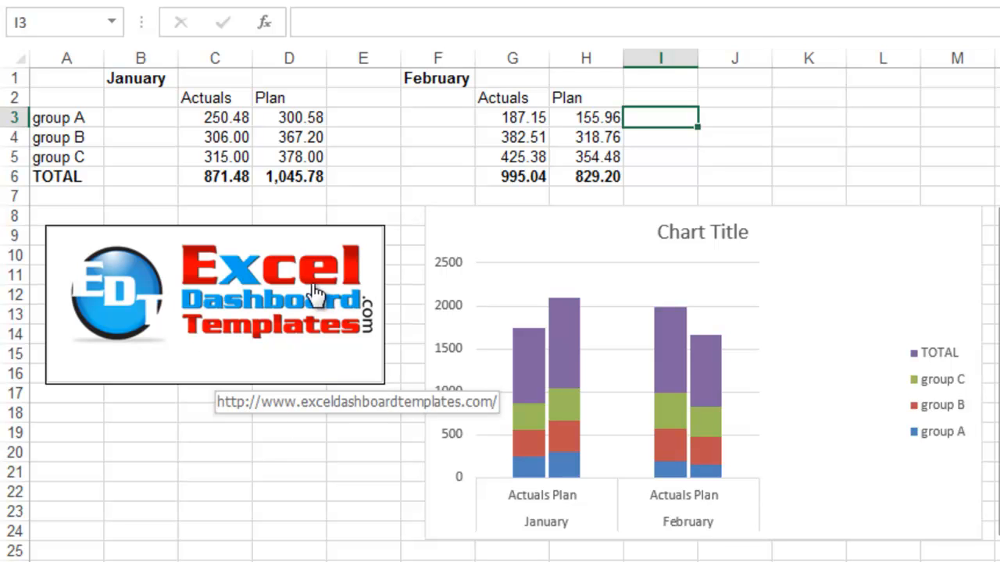